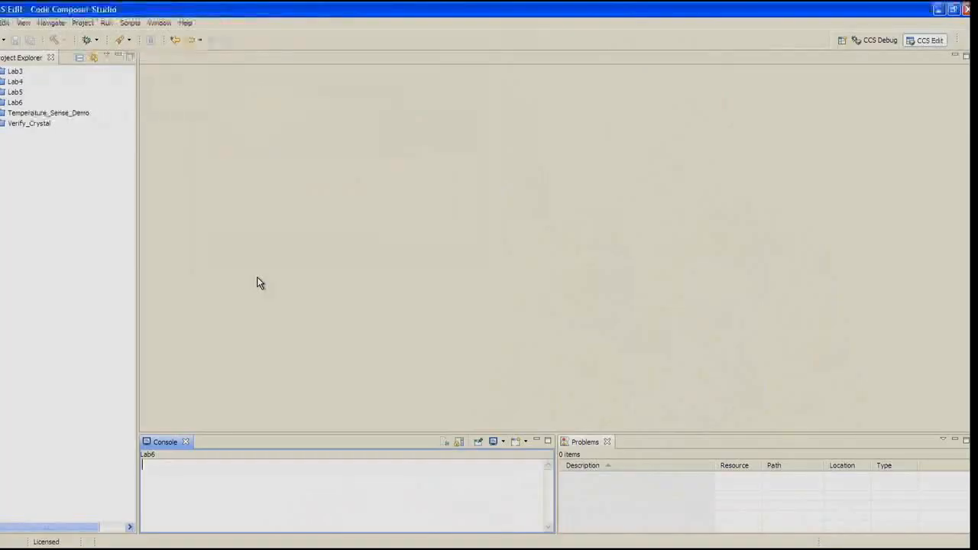
Create an empty MSP430 project named Lab7 located in the Labs\Lab7\Project folder.
{"action": "left_click", "coordinate": [5, 22]}
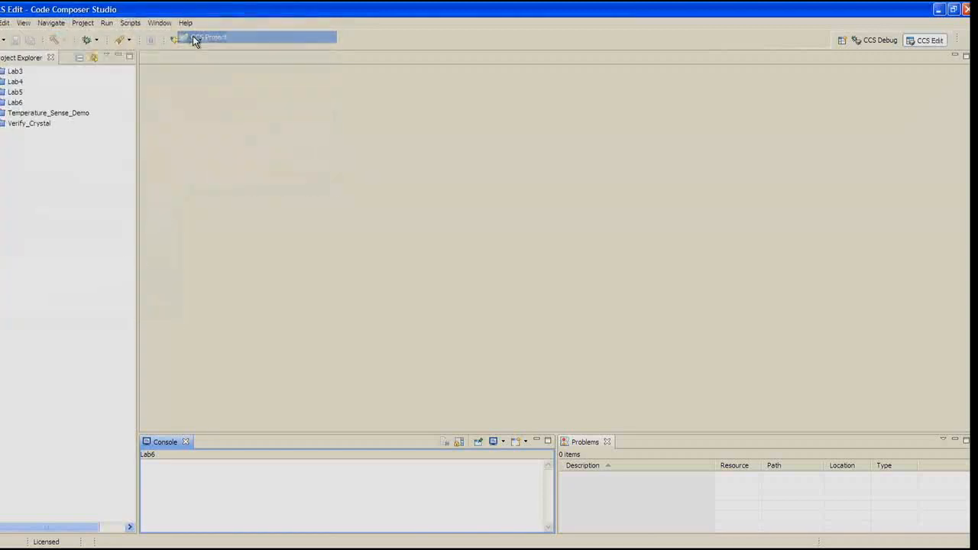
{"action": "left_click", "coordinate": [212, 37]}
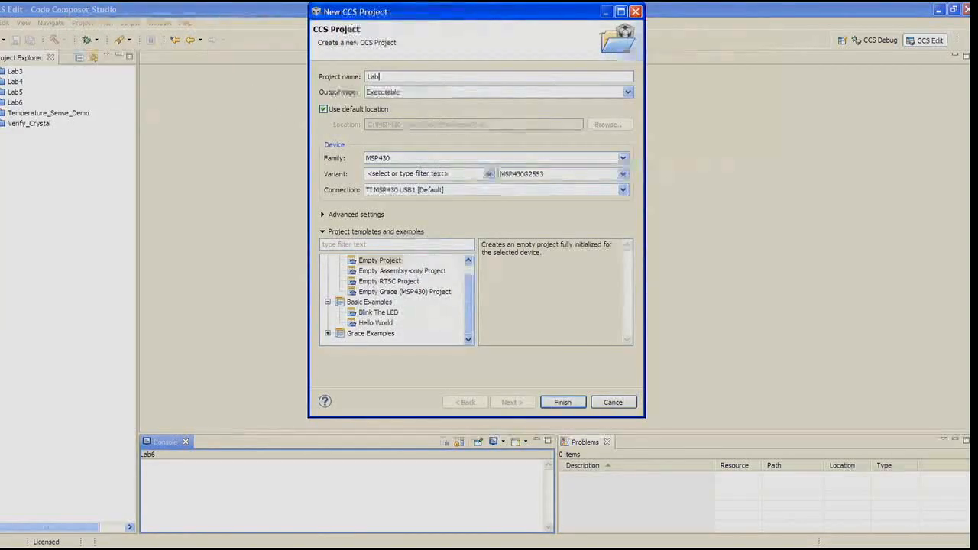
{"action": "left_click", "coordinate": [324, 108]}
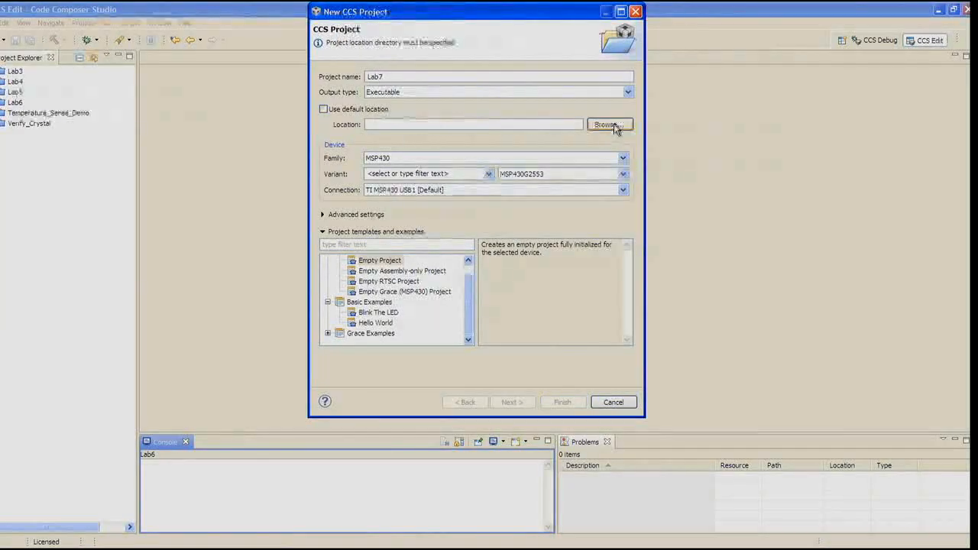
{"action": "left_click", "coordinate": [608, 125]}
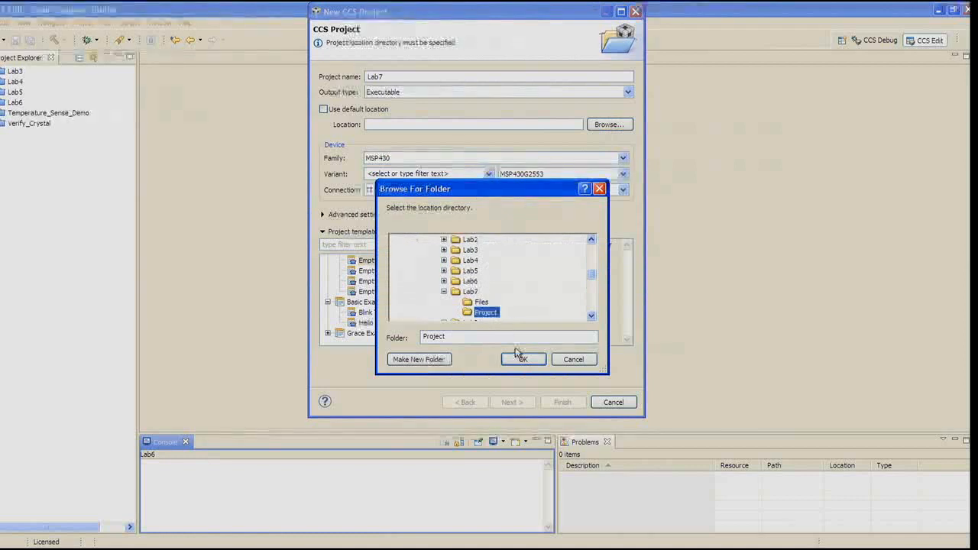
{"action": "left_click", "coordinate": [522, 359]}
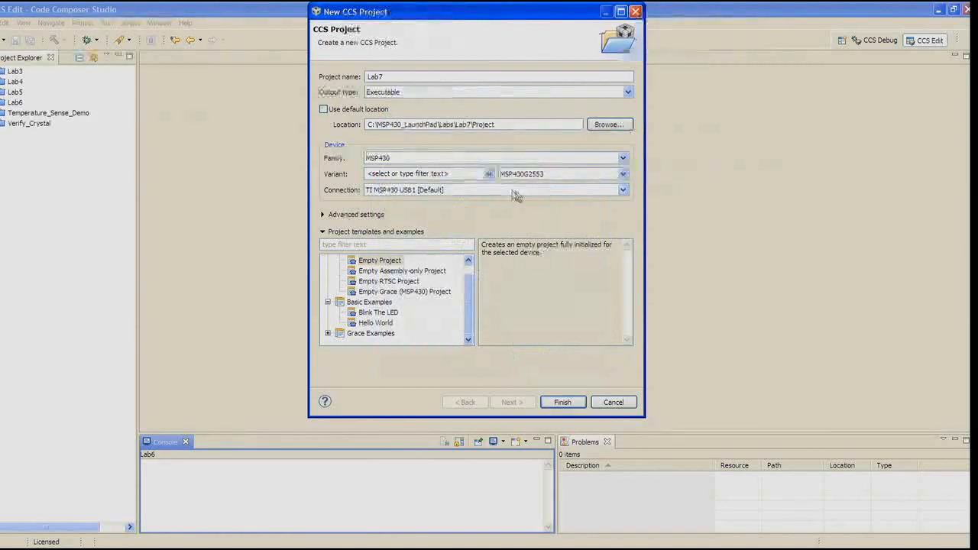
{"action": "mouse_move", "coordinate": [456, 238]}
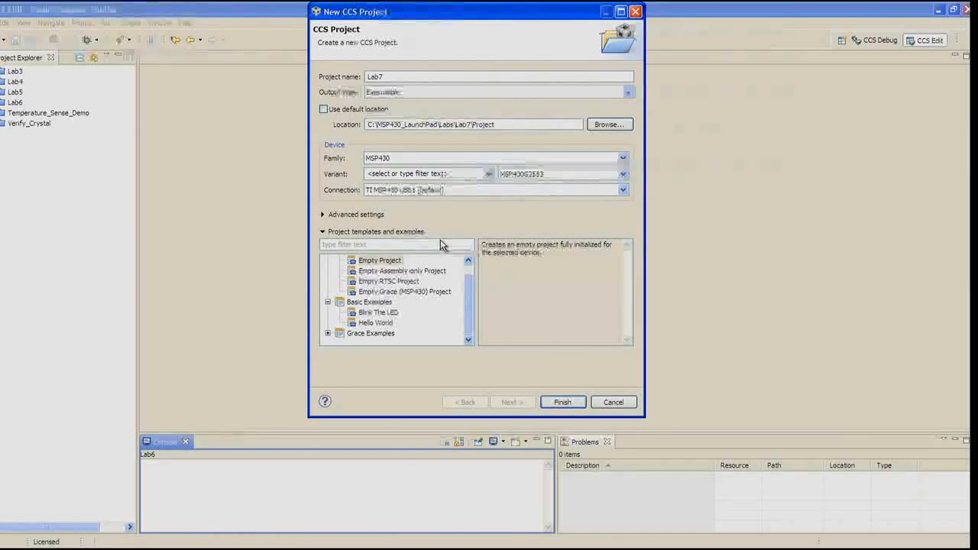
{"action": "mouse_move", "coordinate": [390, 266]}
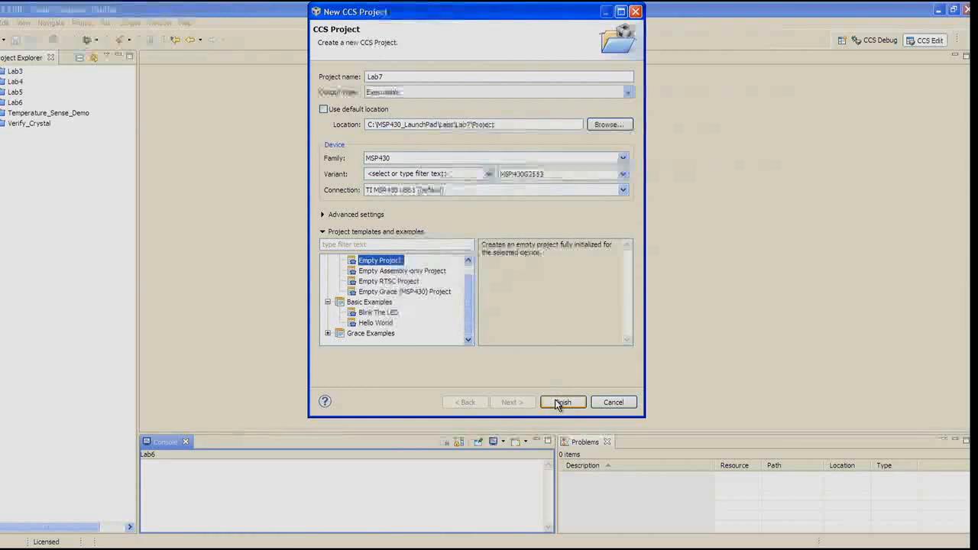
{"action": "left_click", "coordinate": [562, 401]}
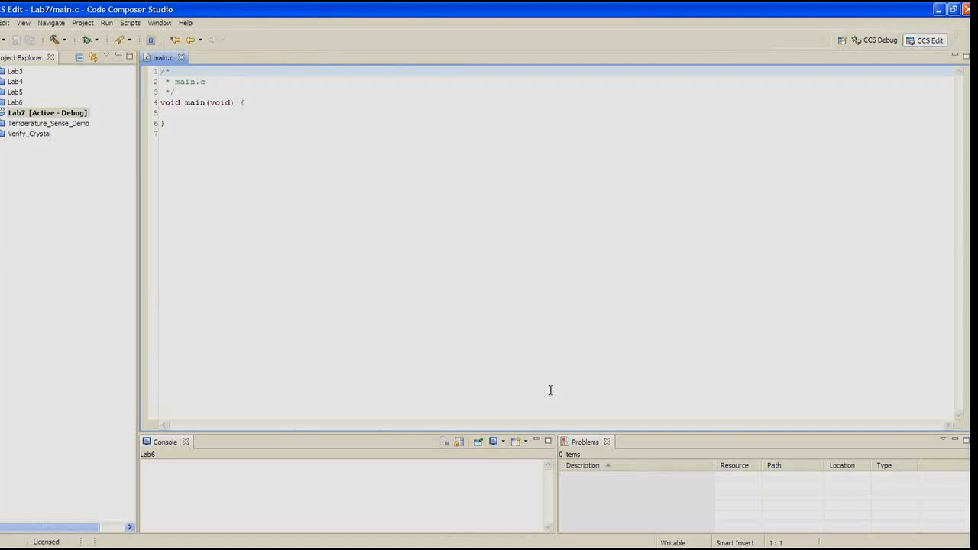
{"action": "left_click", "coordinate": [160, 71]}
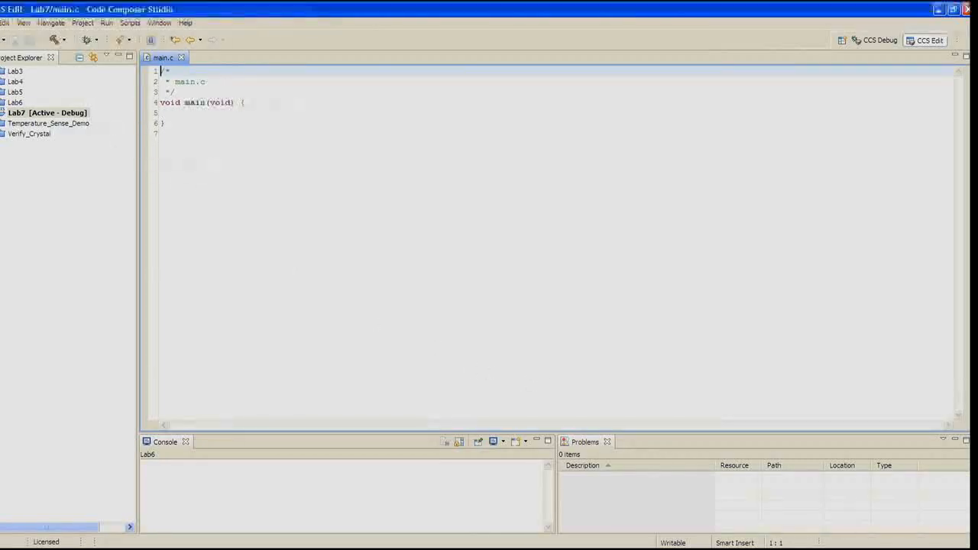
Open lab6a.txt from the Labs\Lab6\Files folder.
{"action": "left_click", "coordinate": [6, 23]}
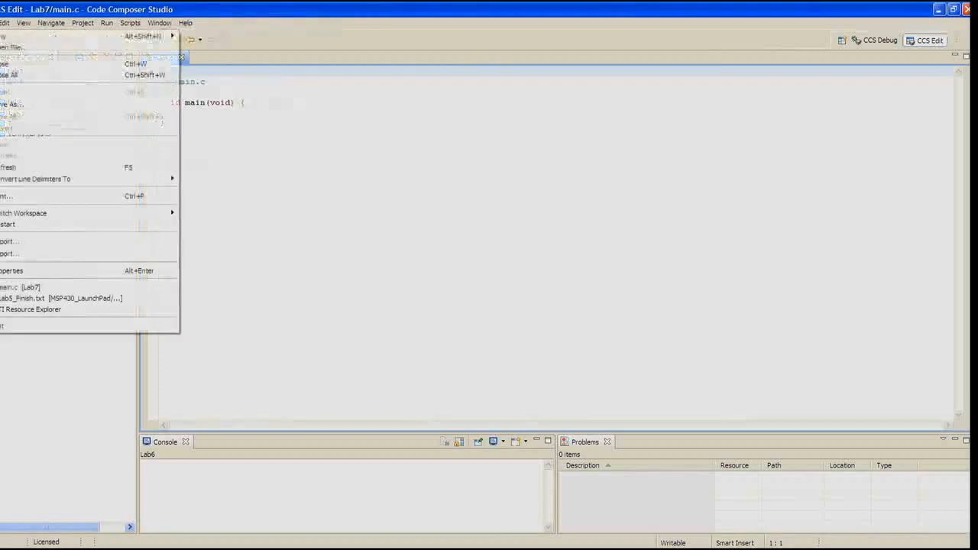
{"action": "left_click", "coordinate": [12, 47]}
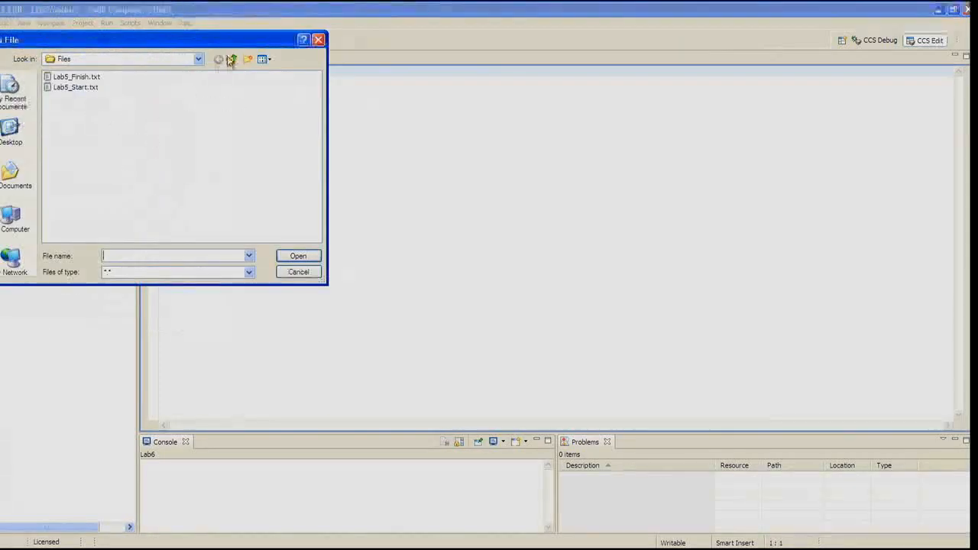
{"action": "left_click", "coordinate": [232, 58]}
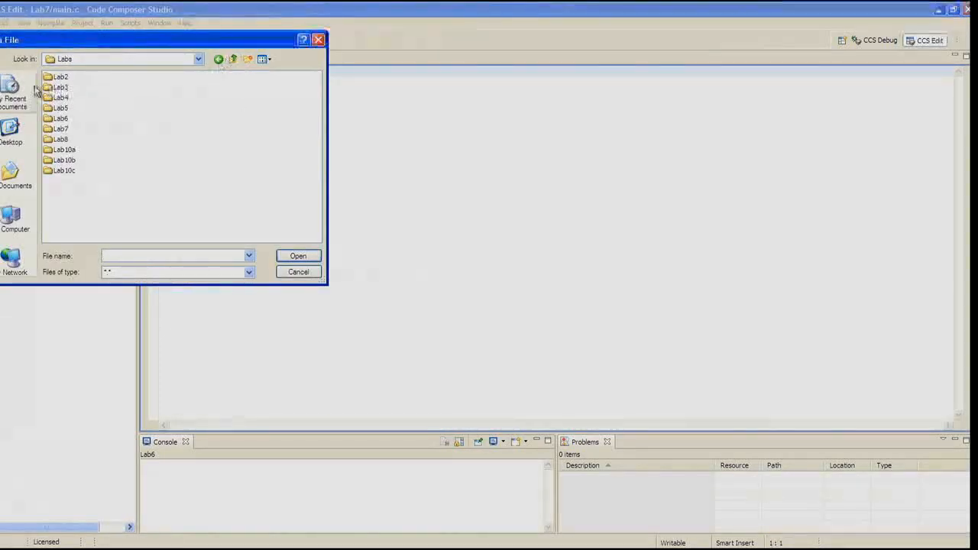
{"action": "double_click", "coordinate": [62, 117]}
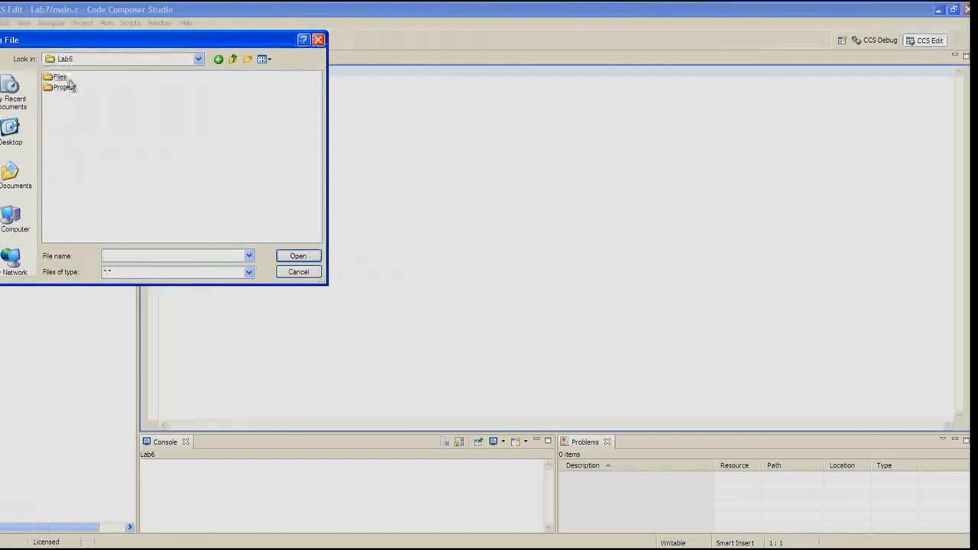
{"action": "double_click", "coordinate": [60, 77]}
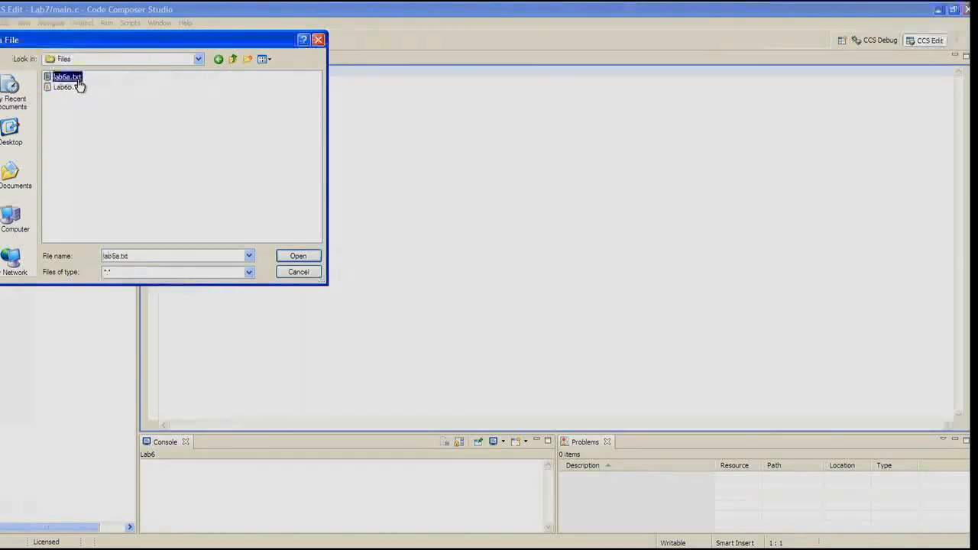
{"action": "left_click", "coordinate": [298, 256]}
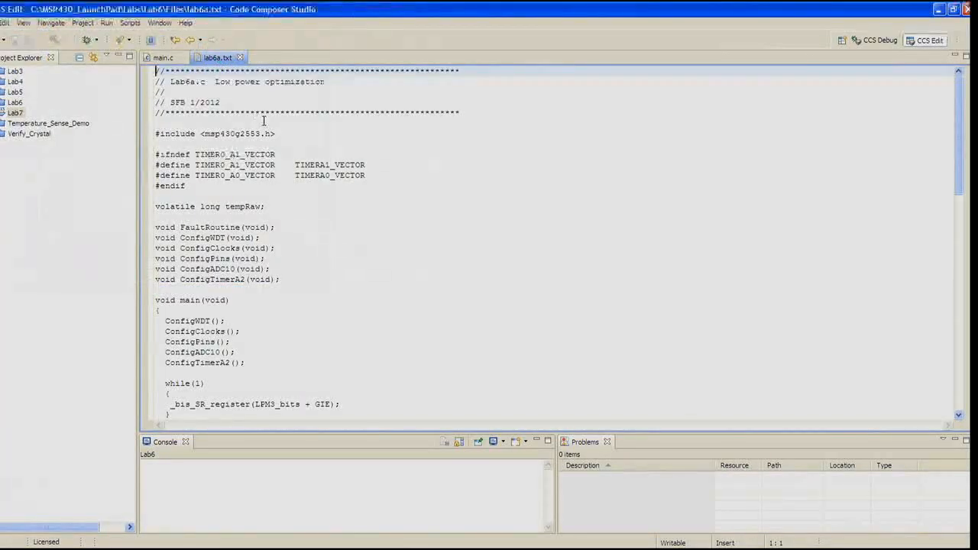
Copy the lab6a low-power code into main.c and close lab6a.txt.
{"action": "left_click", "coordinate": [162, 59]}
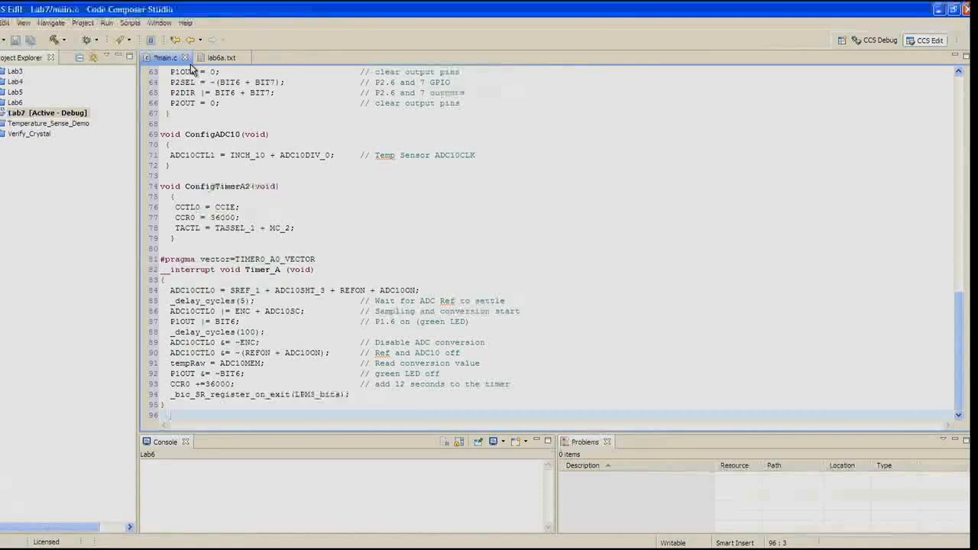
{"action": "mouse_move", "coordinate": [245, 58]}
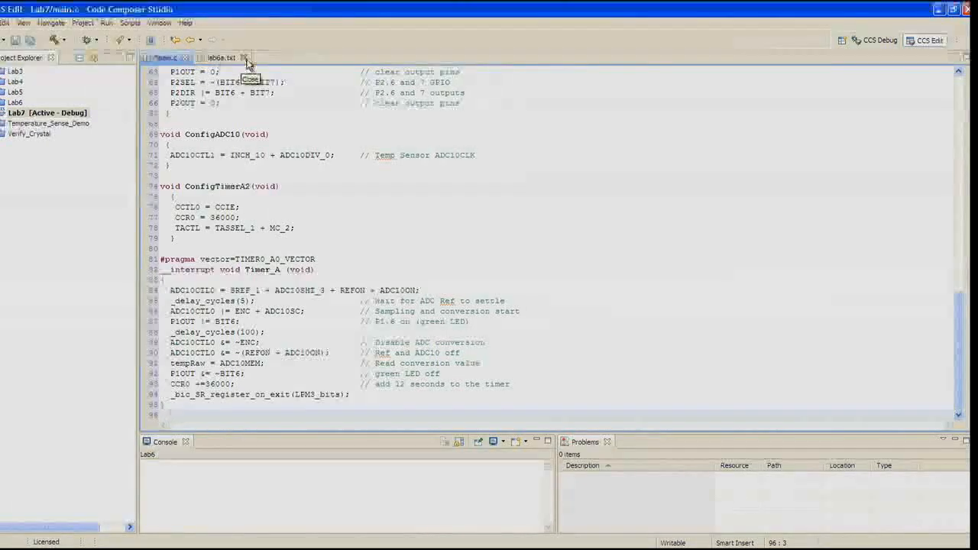
{"action": "left_click", "coordinate": [245, 58]}
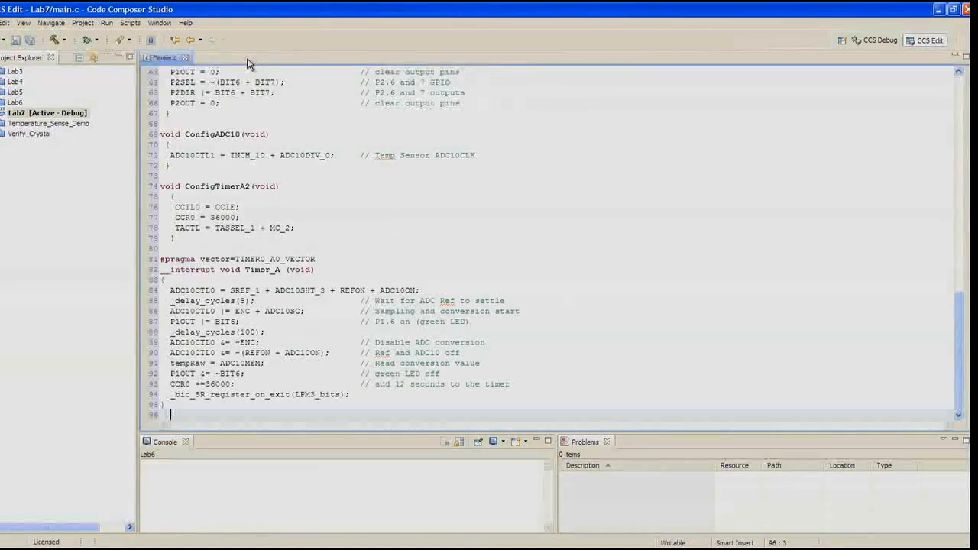
{"action": "mouse_move", "coordinate": [949, 327]}
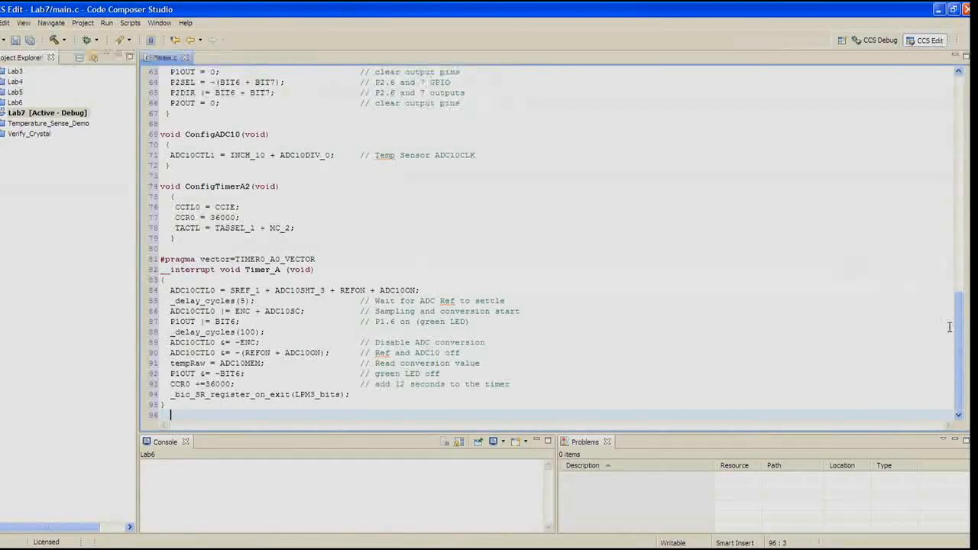
{"action": "scroll", "scroll_direction": "up", "scroll_amount": 3}
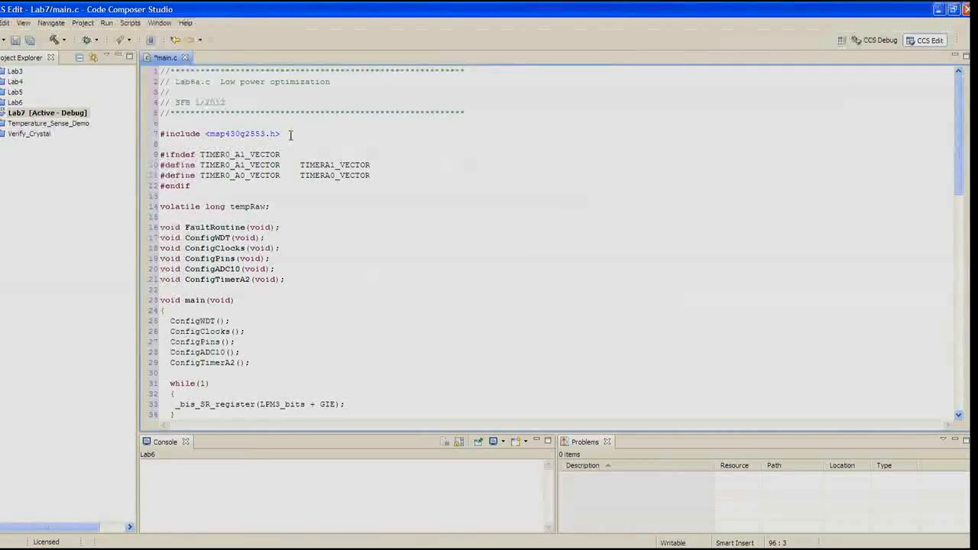
Save main.c, build Lab7 and launch the debug session on the LaunchPad.
{"action": "left_click", "coordinate": [85, 39]}
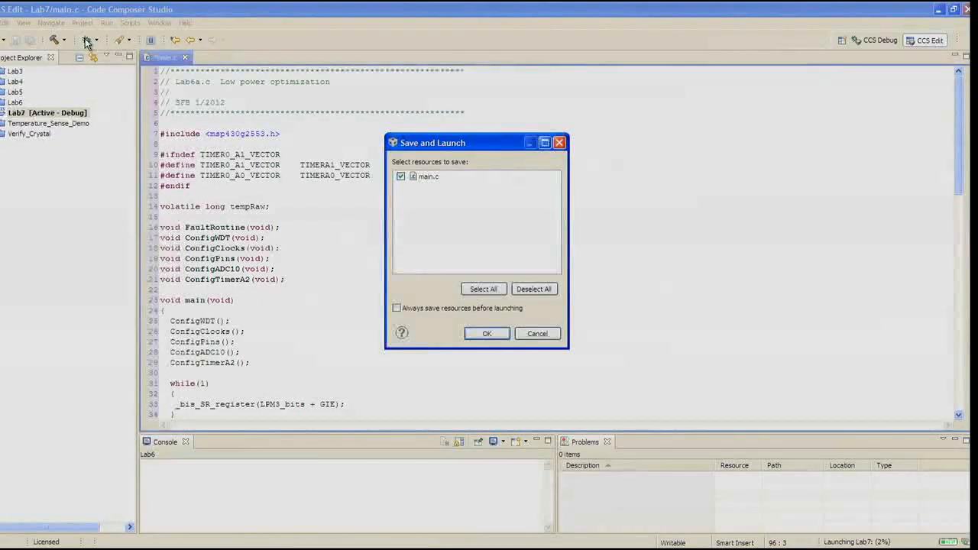
{"action": "left_click", "coordinate": [486, 333]}
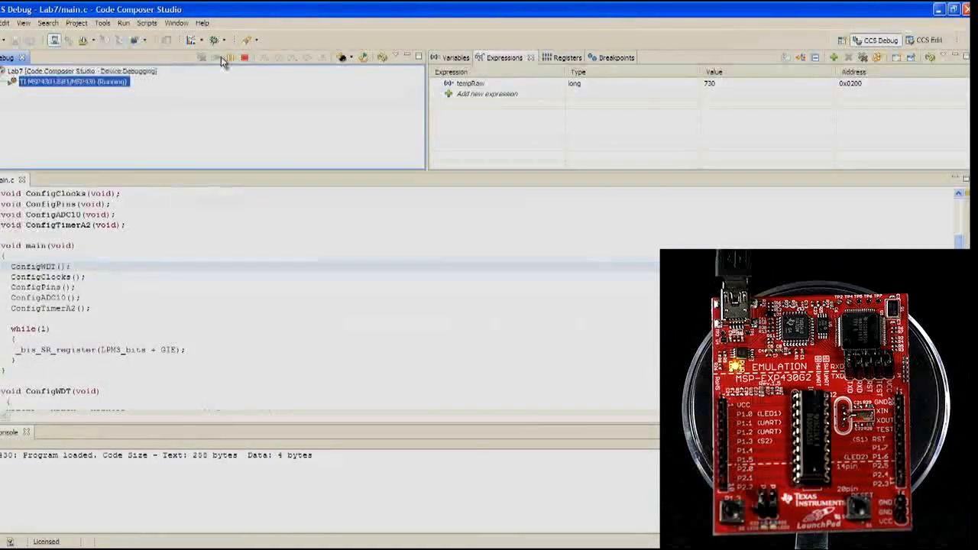
{"action": "mouse_move", "coordinate": [535, 114]}
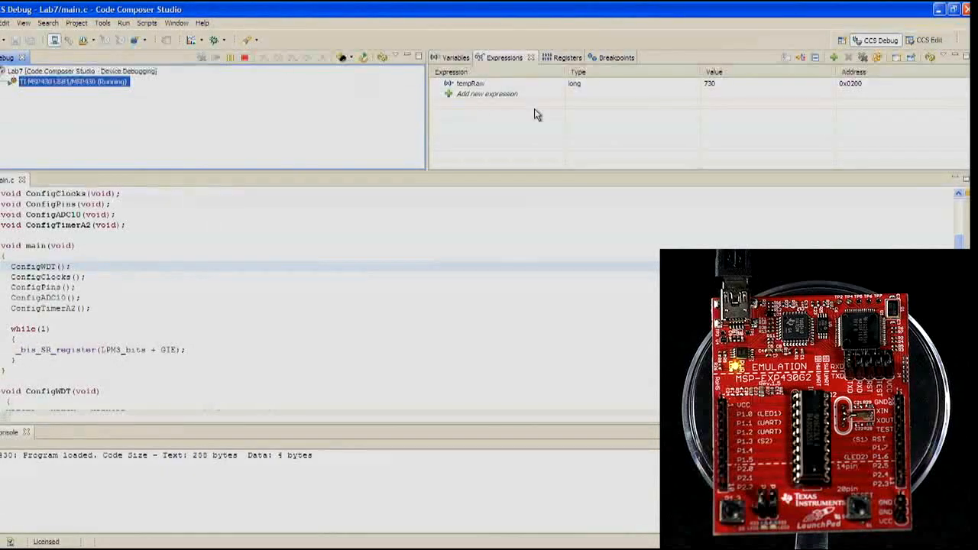
Remove the tempRaw watch expression and resume running the program.
{"action": "right_click", "coordinate": [471, 82]}
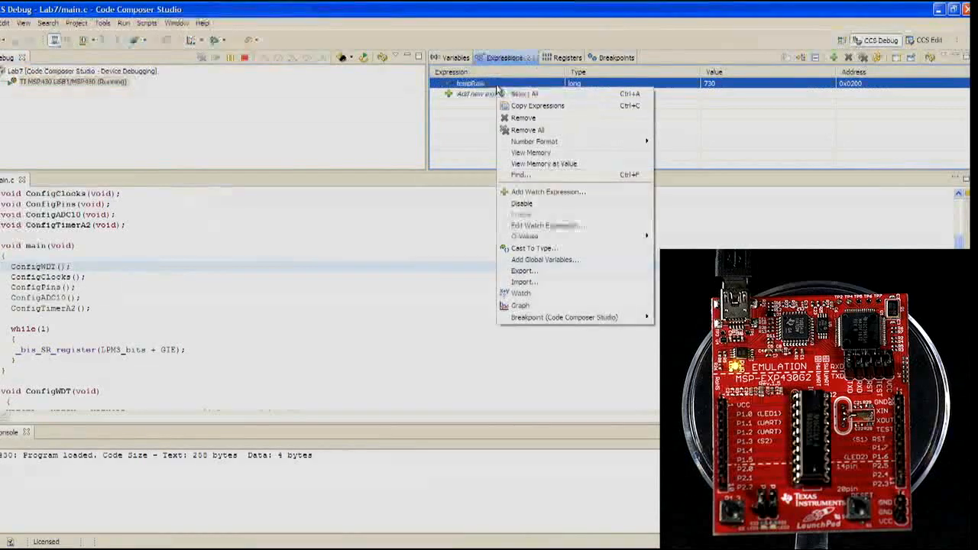
{"action": "mouse_move", "coordinate": [523, 118]}
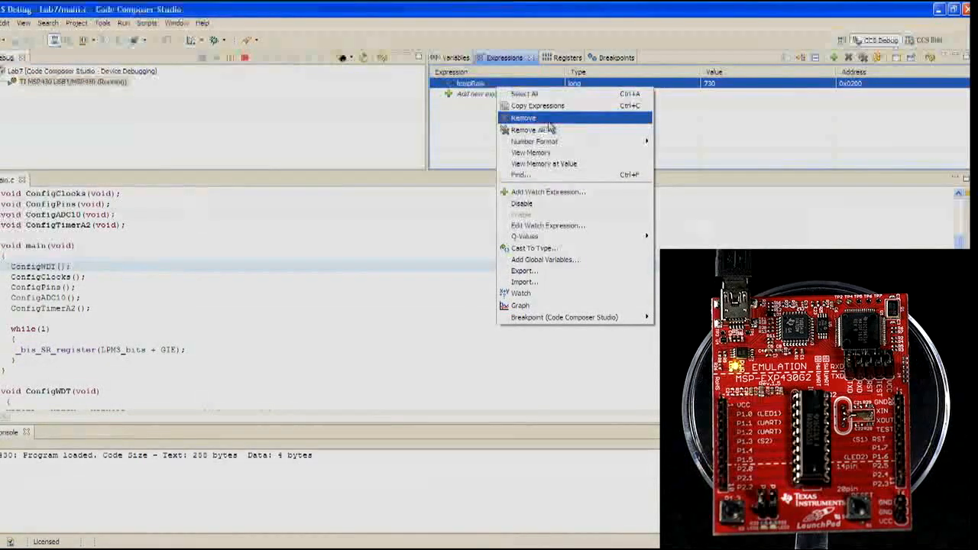
{"action": "left_click", "coordinate": [523, 118]}
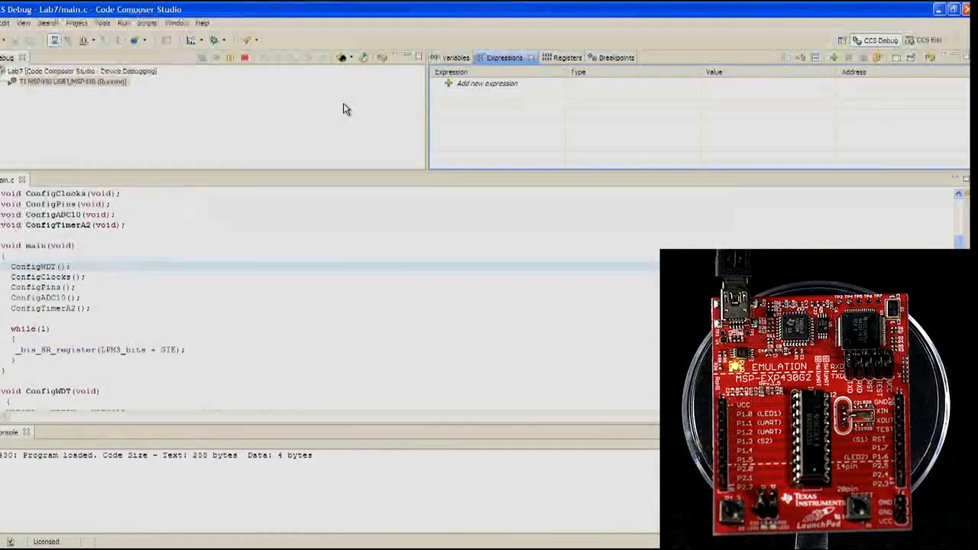
{"action": "mouse_move", "coordinate": [324, 107]}
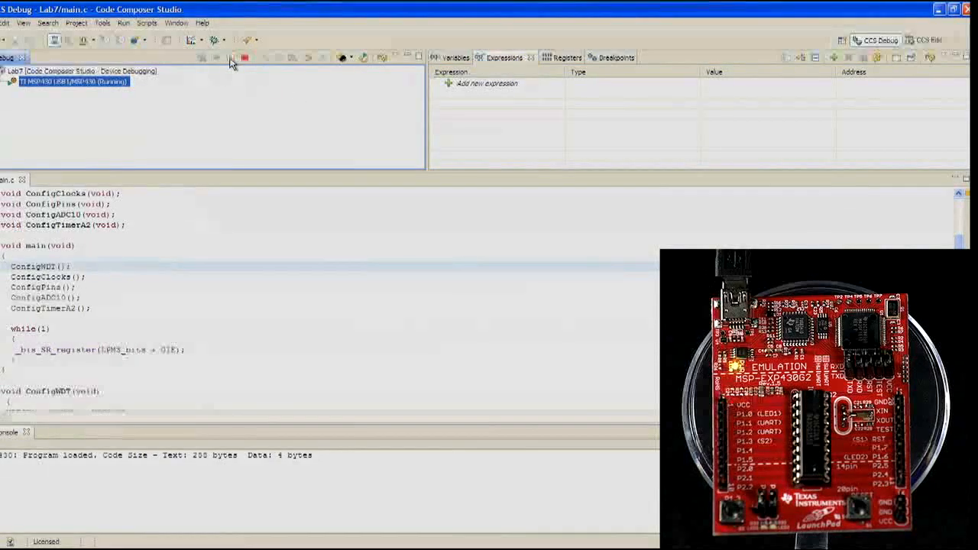
{"action": "left_click", "coordinate": [926, 39]}
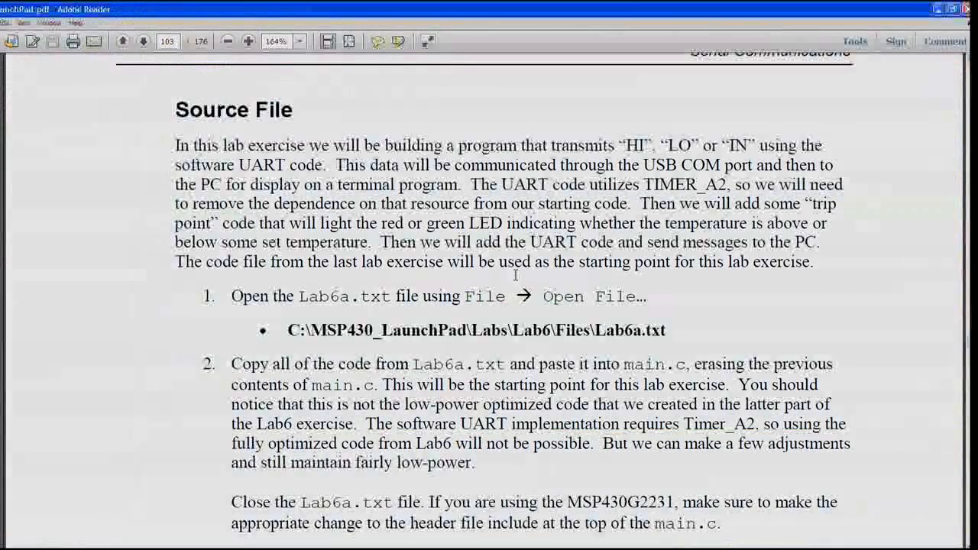
Scroll the lab PDF to the Source File section for the UART exercise.
{"action": "scroll", "scroll_direction": "down", "scroll_amount": 3}
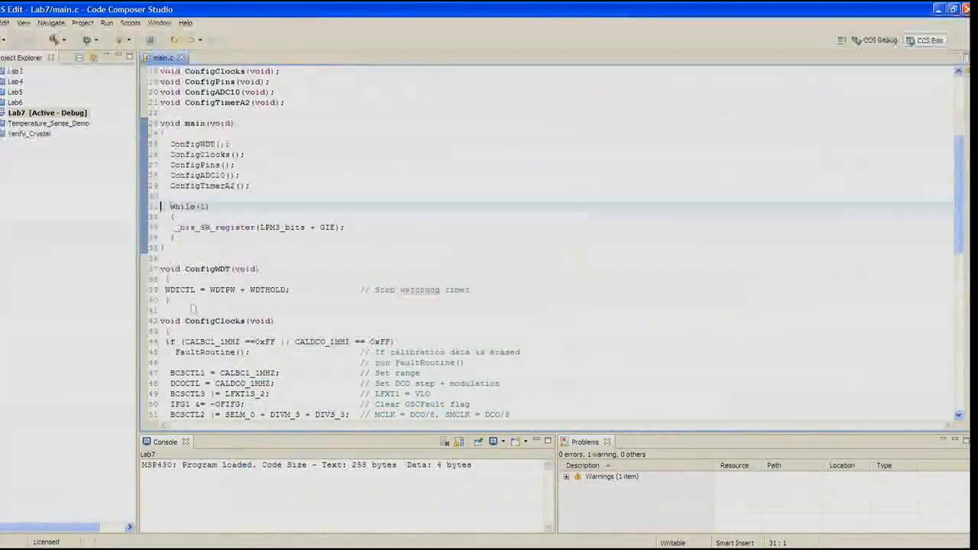
Make ConfigWDT use WDTCTL = WDT_ADLY_250 and IE1 |= WDTIE for a one-second interval.
{"action": "left_click", "coordinate": [147, 274]}
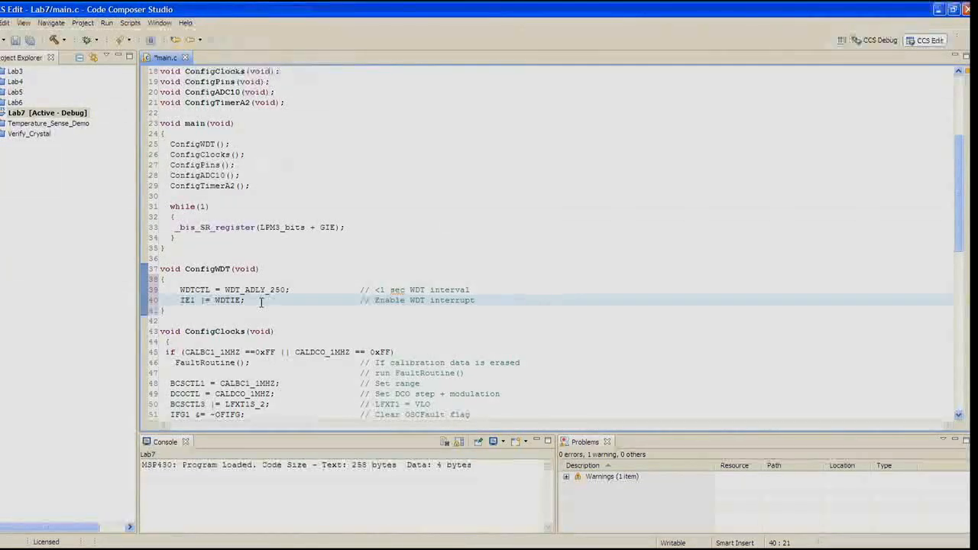
{"action": "scroll", "scroll_direction": "down", "scroll_amount": 3}
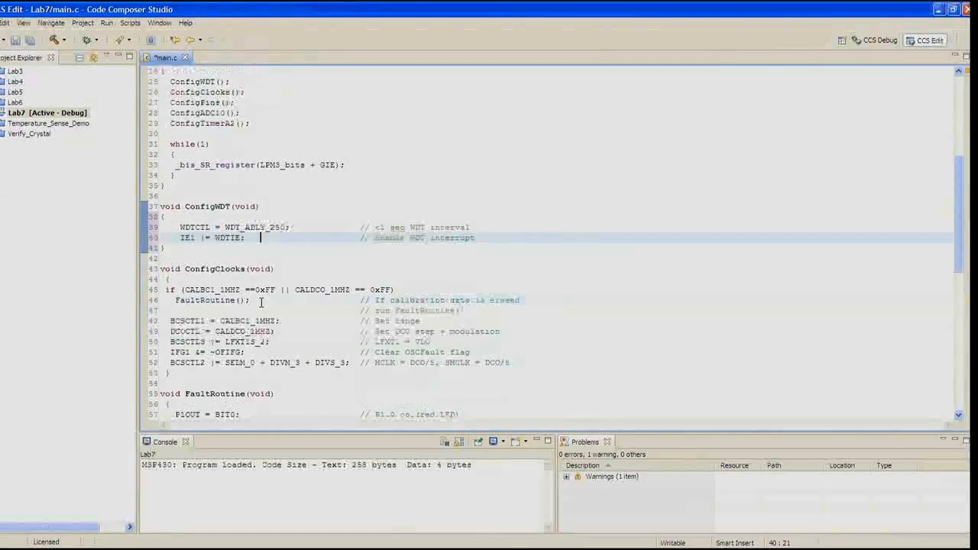
{"action": "scroll", "scroll_direction": "down", "scroll_amount": 3}
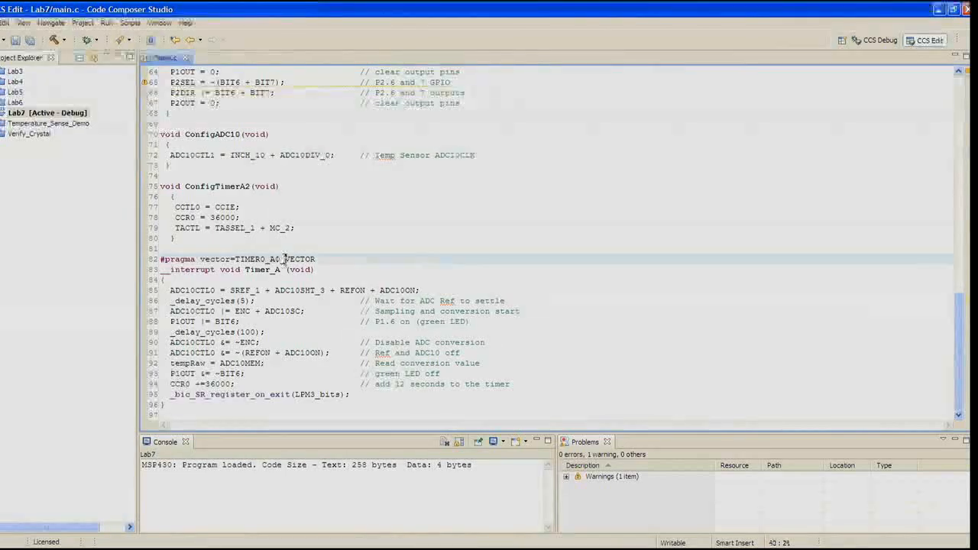
Change the ISR to WDT_VECTOR with function WDT and delete the Timer_A2 setup lines.
{"action": "left_click", "coordinate": [247, 260]}
{"action": "type", "text": "WD"}
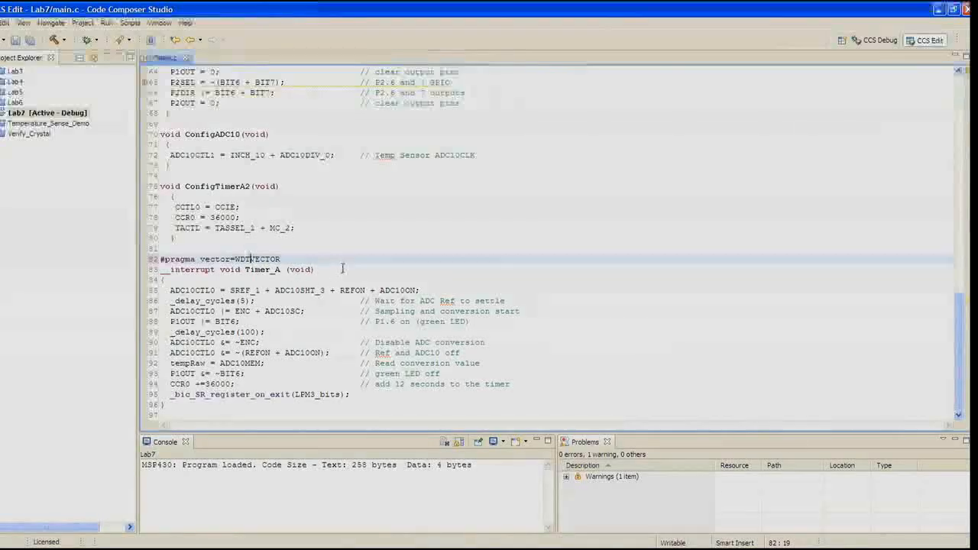
{"action": "left_click", "coordinate": [266, 269]}
{"action": "type", "text": "WD"}
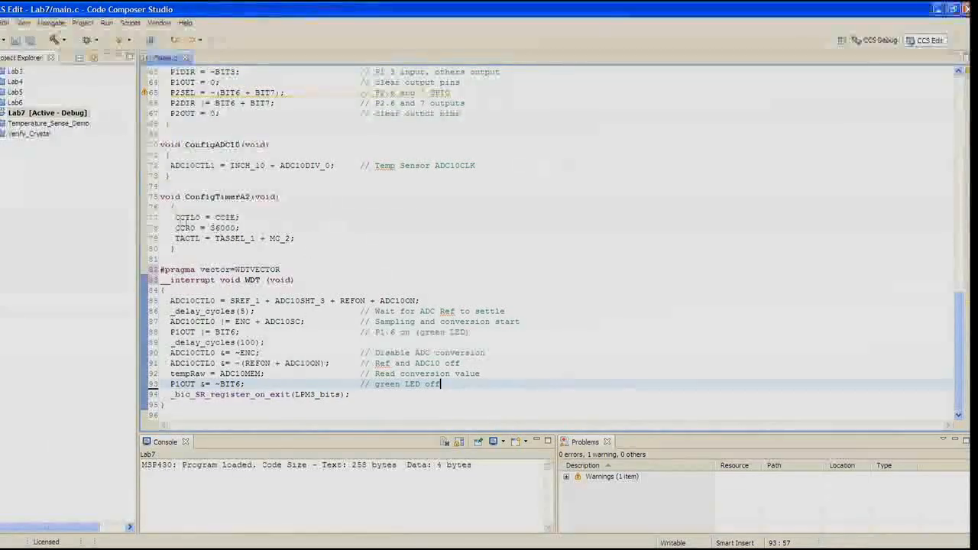
{"action": "left_click_drag", "start_coordinate": [174, 217], "coordinate": [295, 239]}
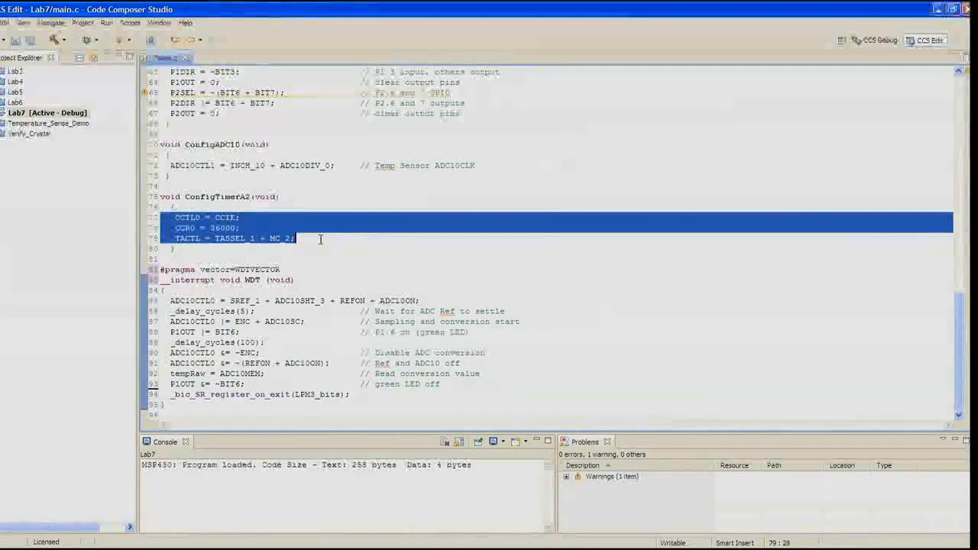
{"action": "key", "text": "Delete"}
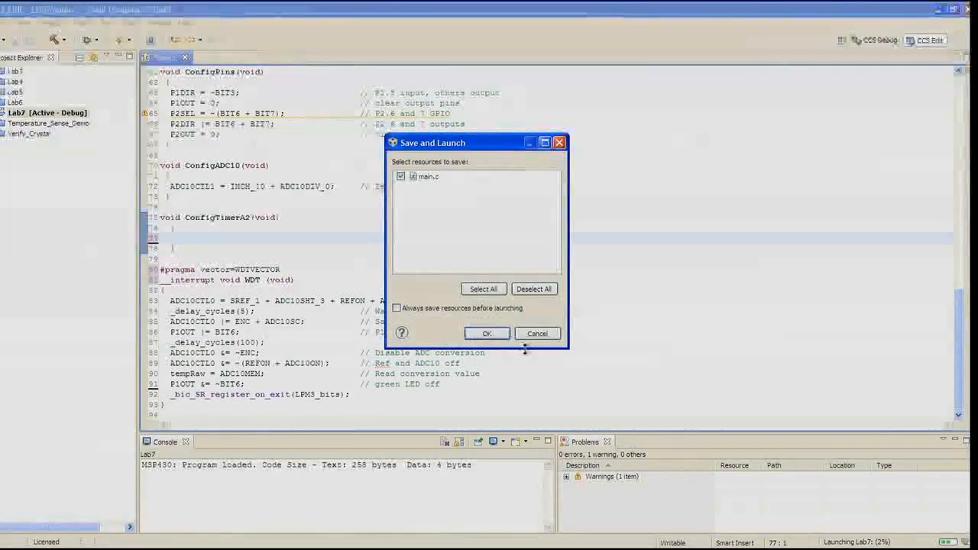
Build and launch, fix the vector-name error after the failed build, then relaunch.
{"action": "left_click", "coordinate": [486, 334]}
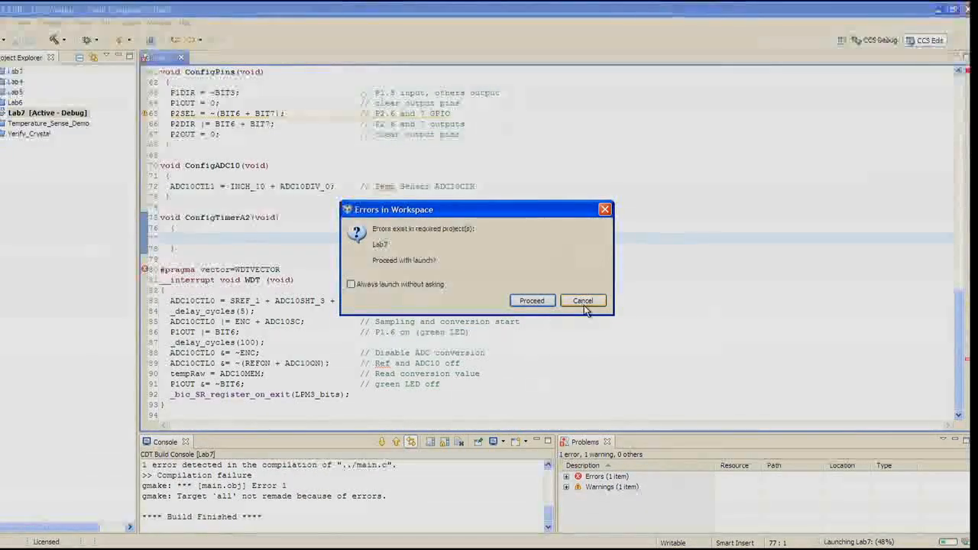
{"action": "left_click", "coordinate": [582, 300]}
{"action": "type", "text": "_"}
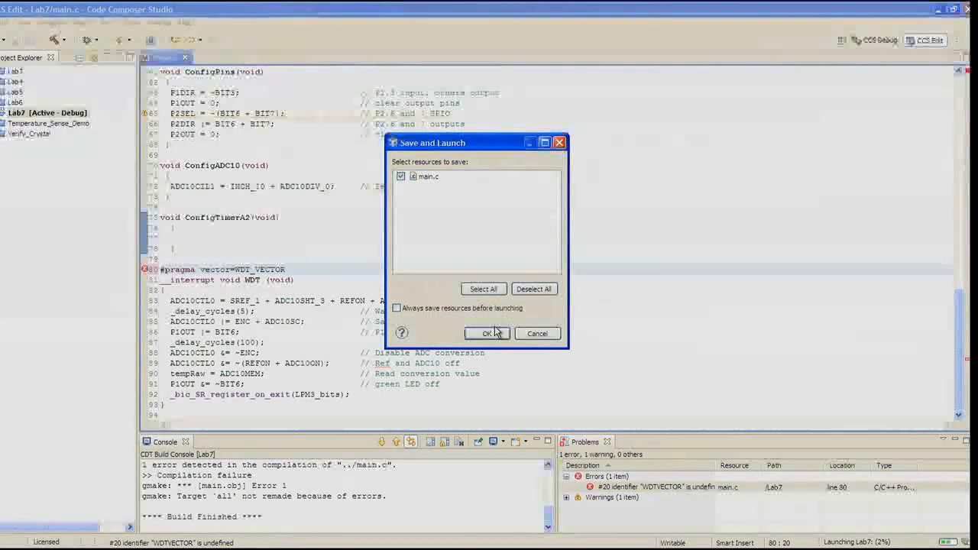
{"action": "left_click", "coordinate": [487, 334]}
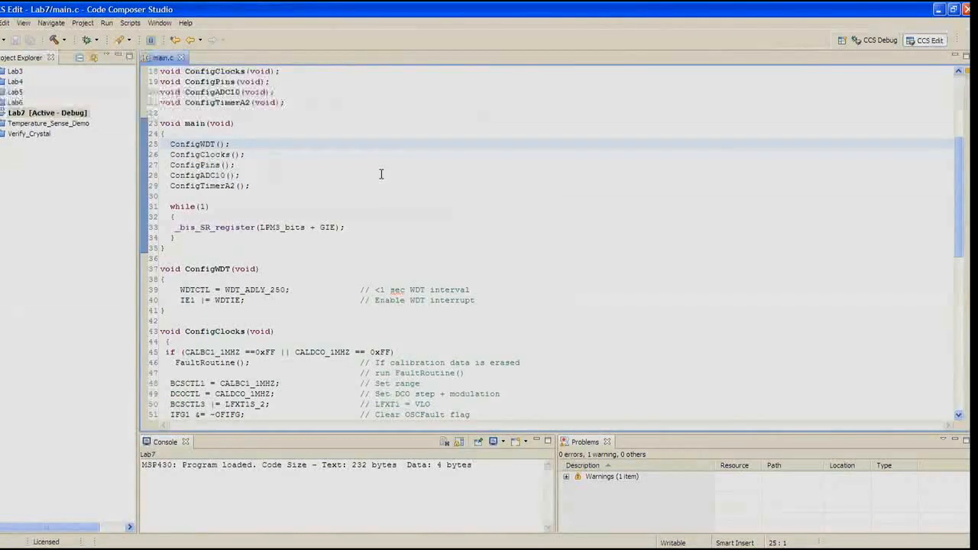
Delete the P1OUT |= BIT6 and P1OUT &= ~BIT6 lines from the WDT ISR.
{"action": "scroll", "scroll_direction": "down", "scroll_amount": 3}
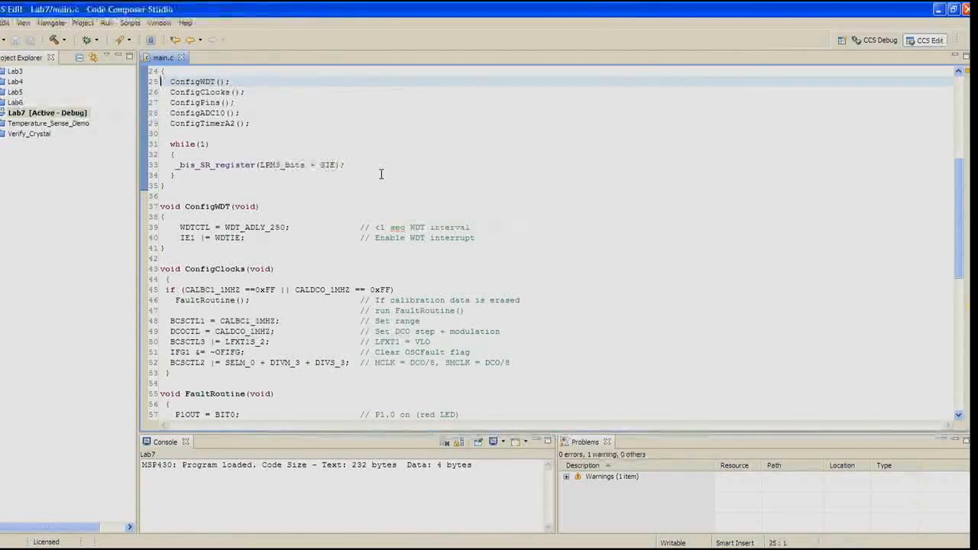
{"action": "scroll", "scroll_direction": "down", "scroll_amount": 3}
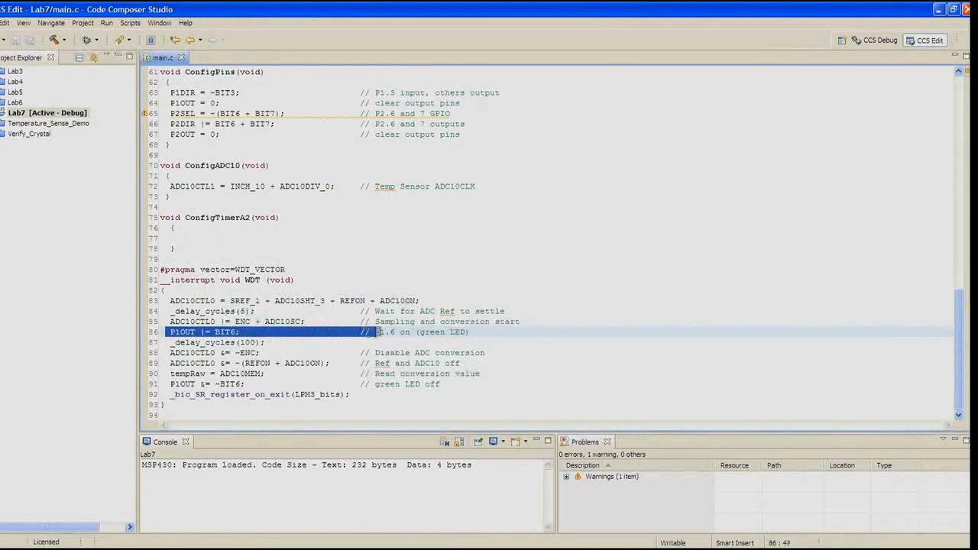
{"action": "left_click", "coordinate": [482, 332]}
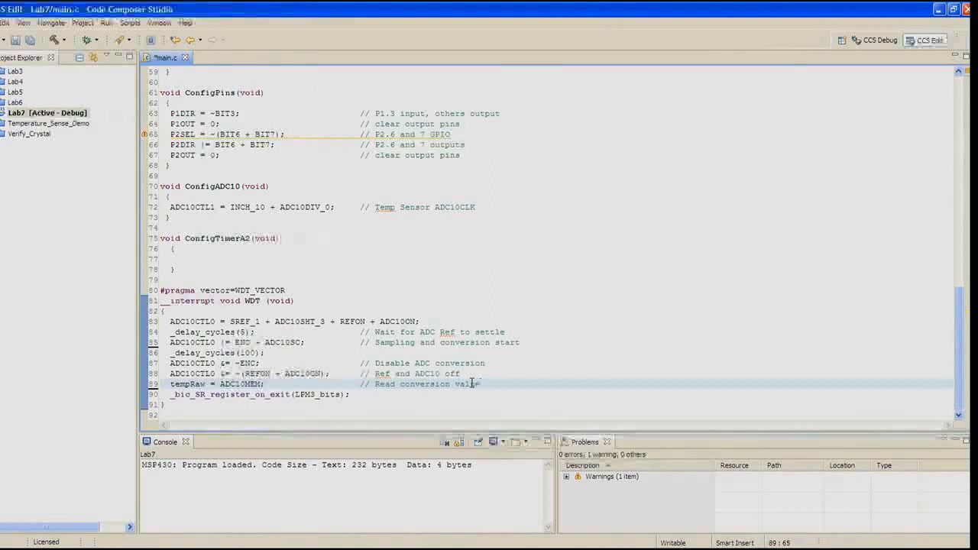
{"action": "left_click", "coordinate": [480, 384]}
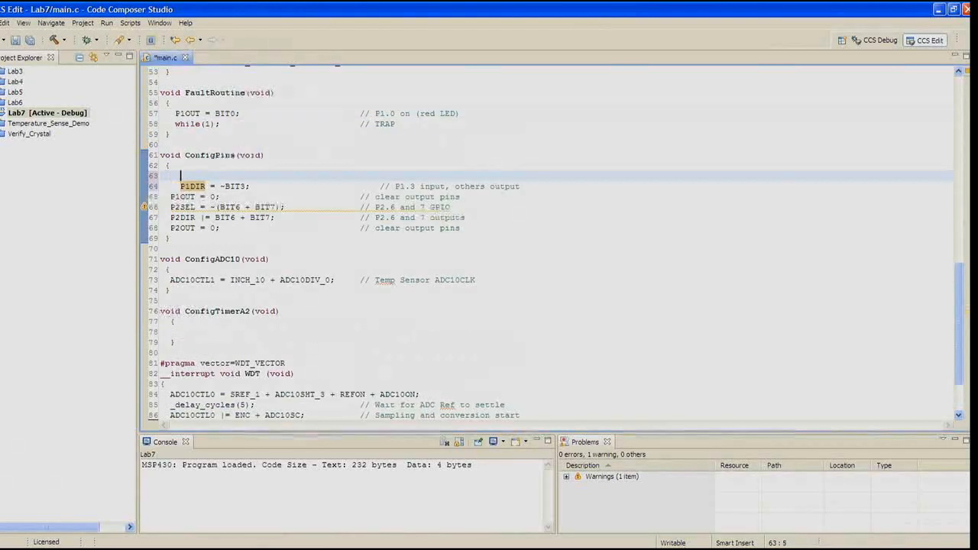
Add P1SEL |= TXD + RXD; to ConfigPins and change P1DIR to ~(BIT3 + RXD).
{"action": "type", "text": "P1SEL"}
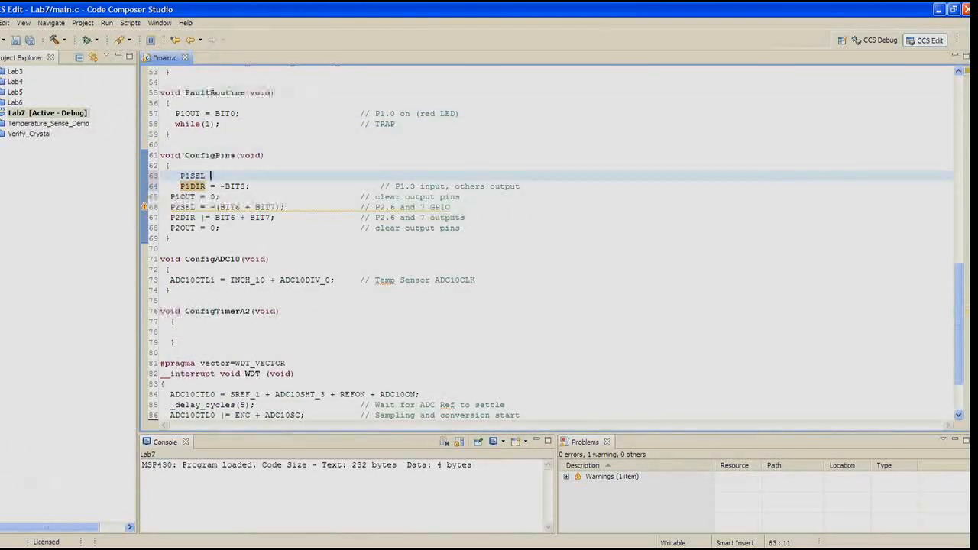
{"action": "type", "text": "= TXD +"}
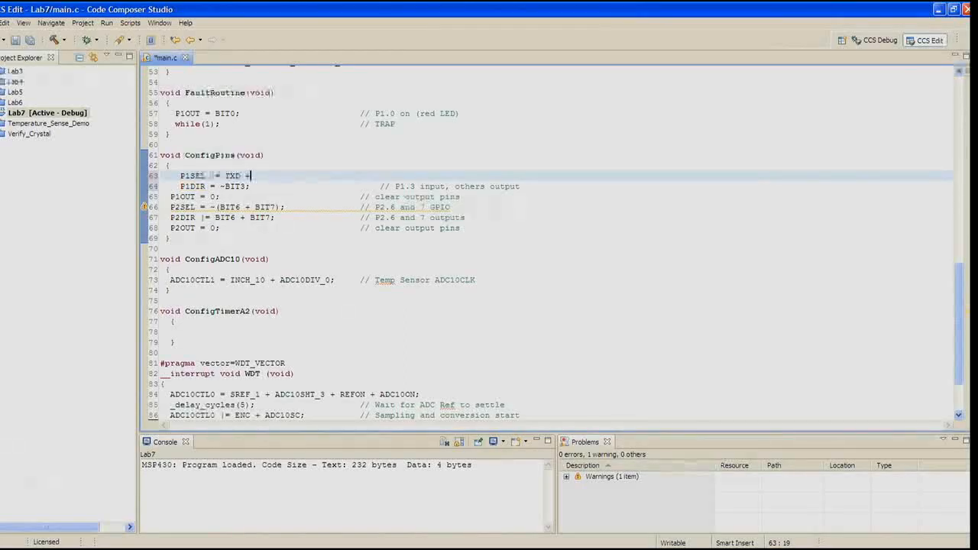
{"action": "type", "text": "RXD;"}
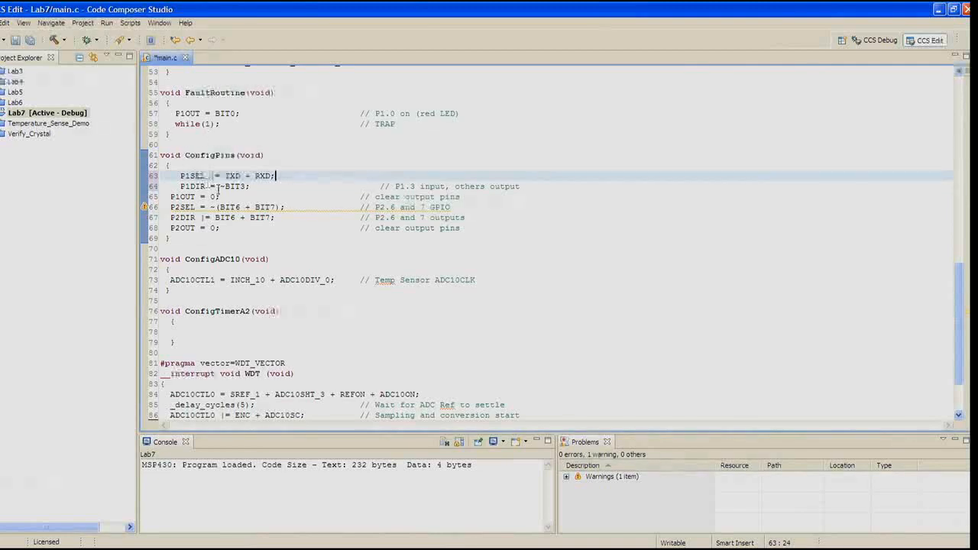
{"action": "left_click", "coordinate": [227, 187]}
{"action": "type", "text": "("}
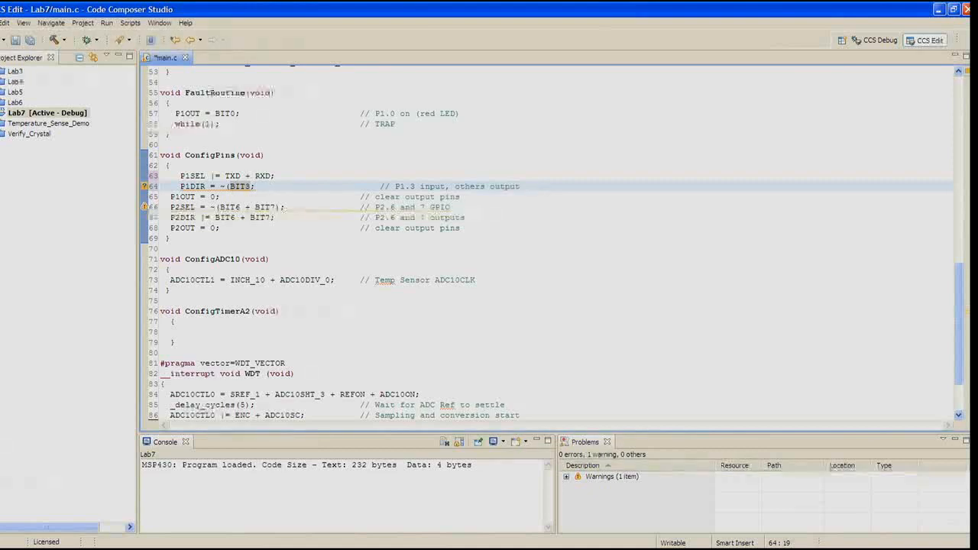
{"action": "type", "text": "+ B"}
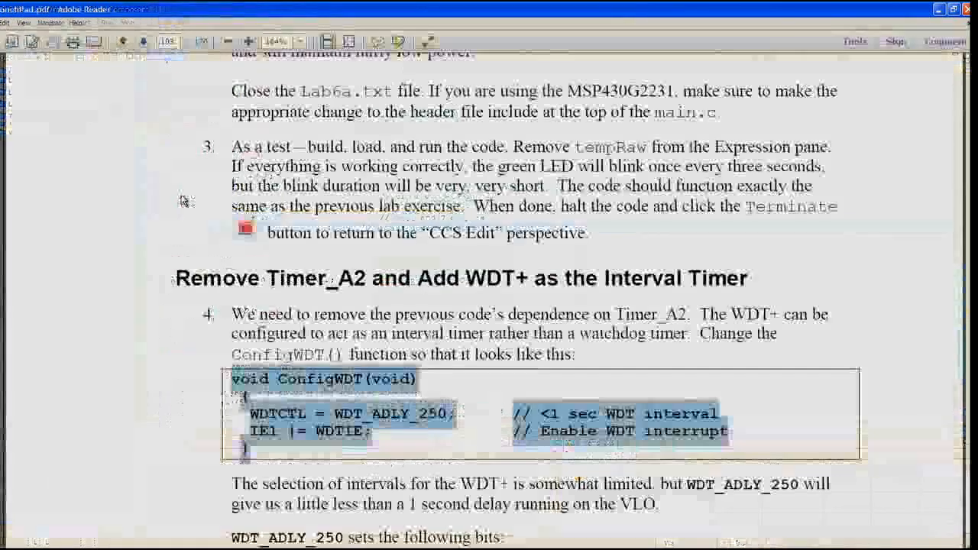
Scroll the lab manual past the WDT+ steps to step 11 on the transmit function.
{"action": "scroll", "scroll_direction": "down", "scroll_amount": 3}
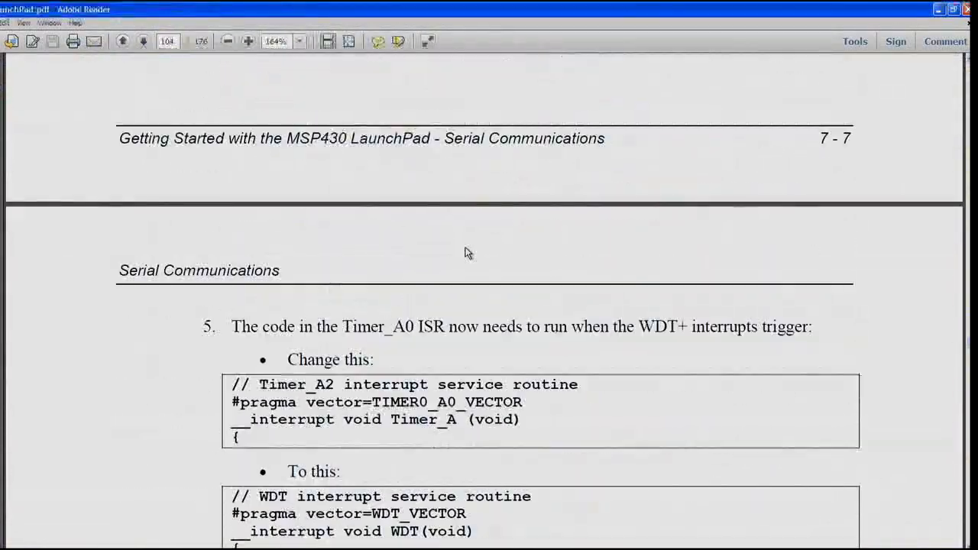
{"action": "scroll", "scroll_direction": "down", "scroll_amount": 3}
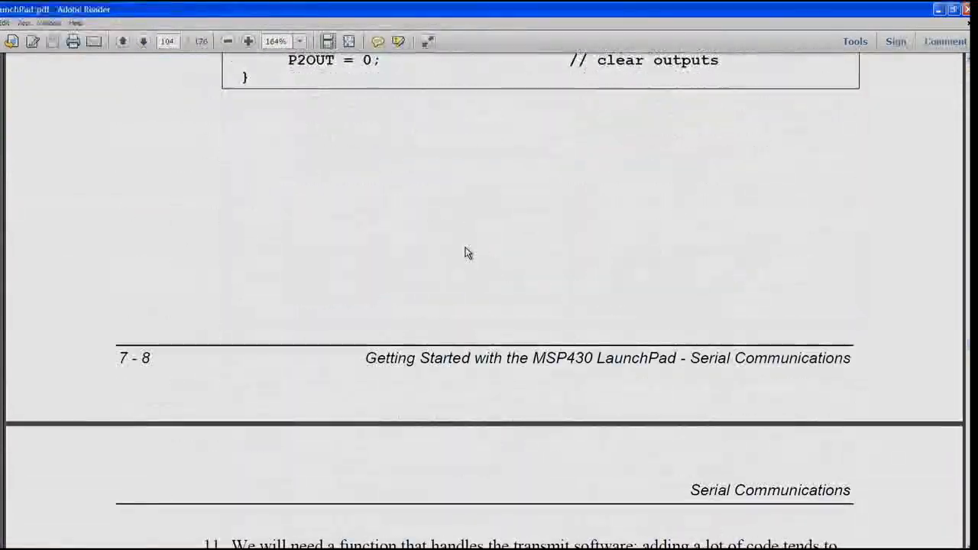
{"action": "scroll", "scroll_direction": "down", "scroll_amount": 3}
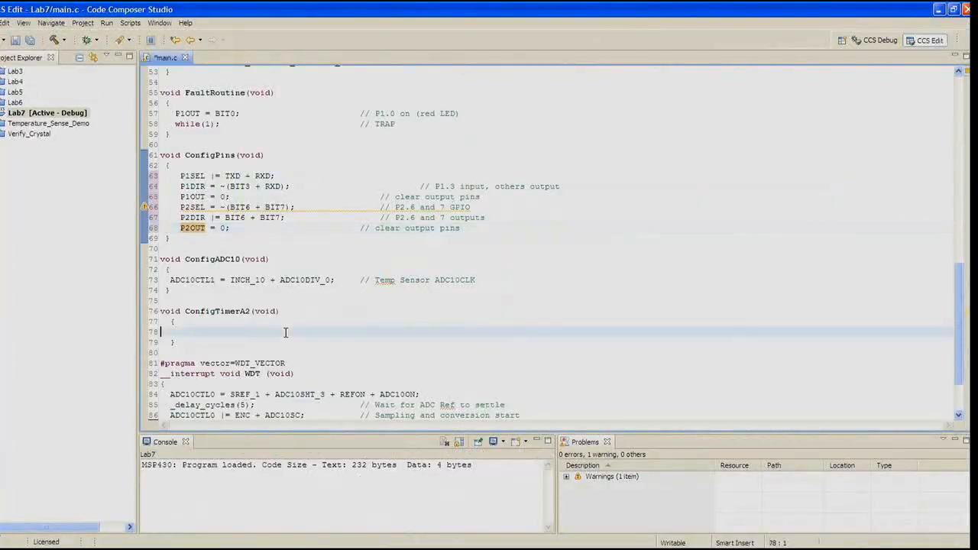
Align the CCR0, TXByte and remaining lines inside the Transmit function.
{"action": "scroll", "scroll_direction": "down", "scroll_amount": 3}
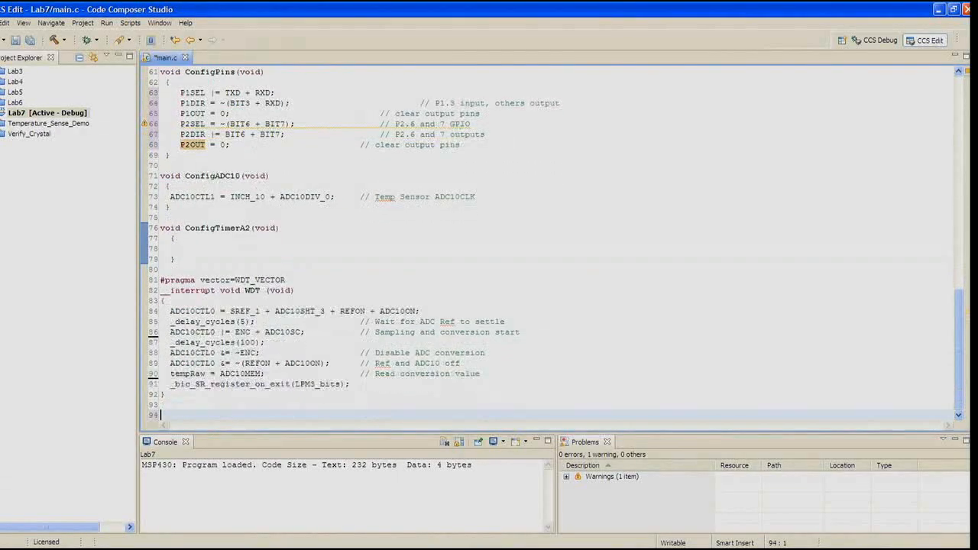
{"action": "scroll", "scroll_direction": "down", "scroll_amount": 3}
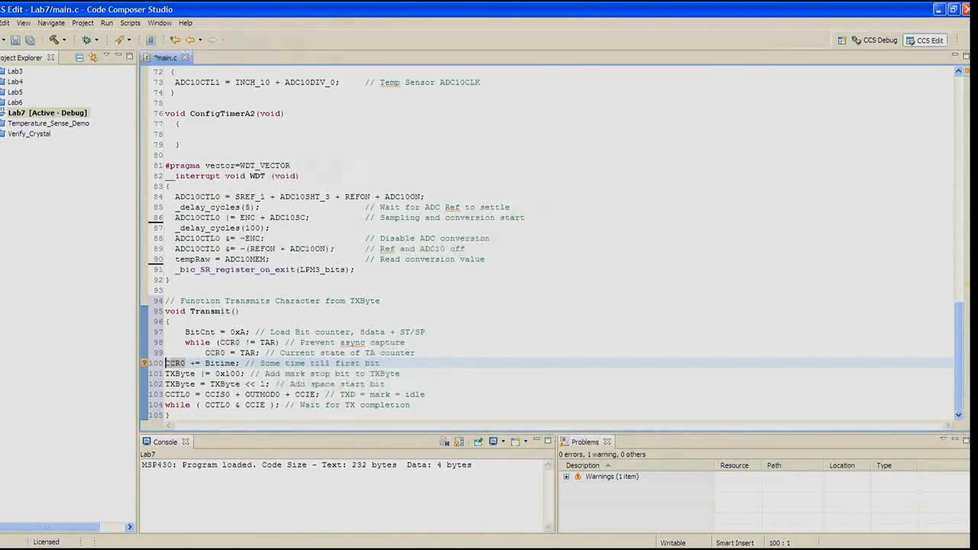
{"action": "left_click", "coordinate": [169, 373]}
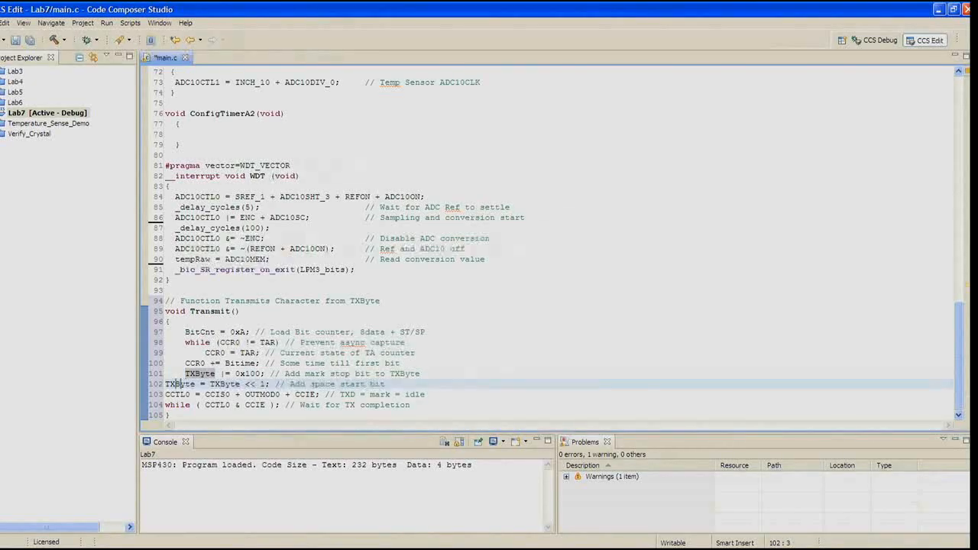
{"action": "left_click", "coordinate": [184, 395]}
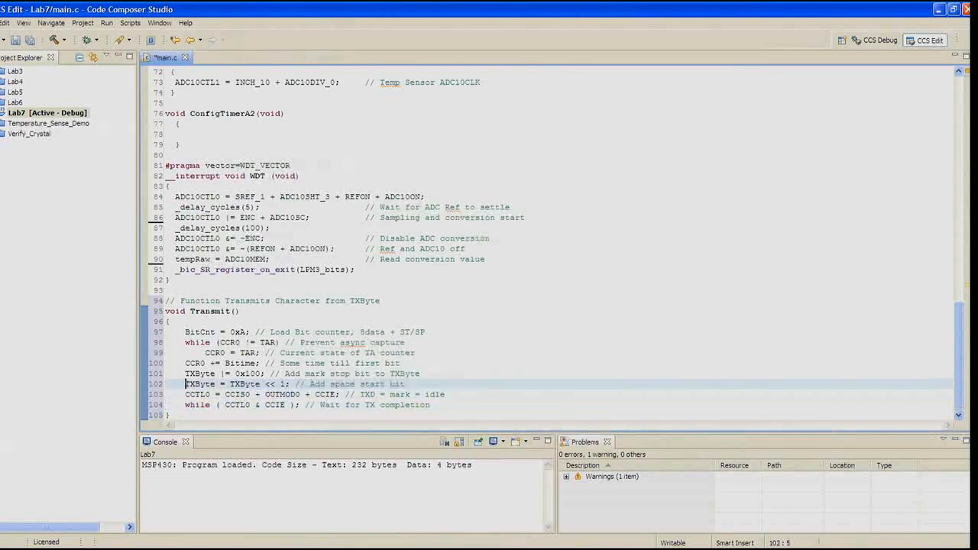
{"action": "left_click", "coordinate": [199, 373]}
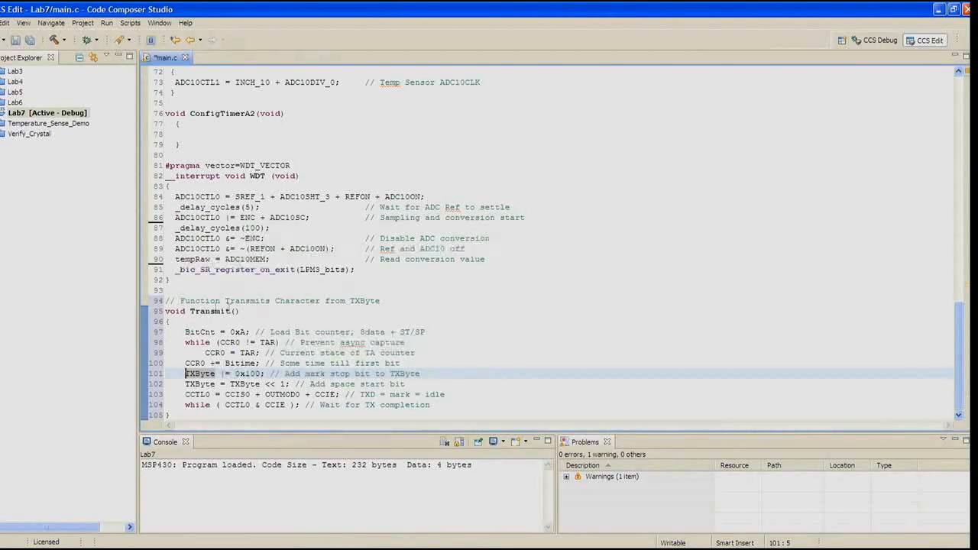
Add the void Transmit(void); prototype below the ConfigTimerA2 declaration.
{"action": "scroll", "scroll_direction": "up", "scroll_amount": 3}
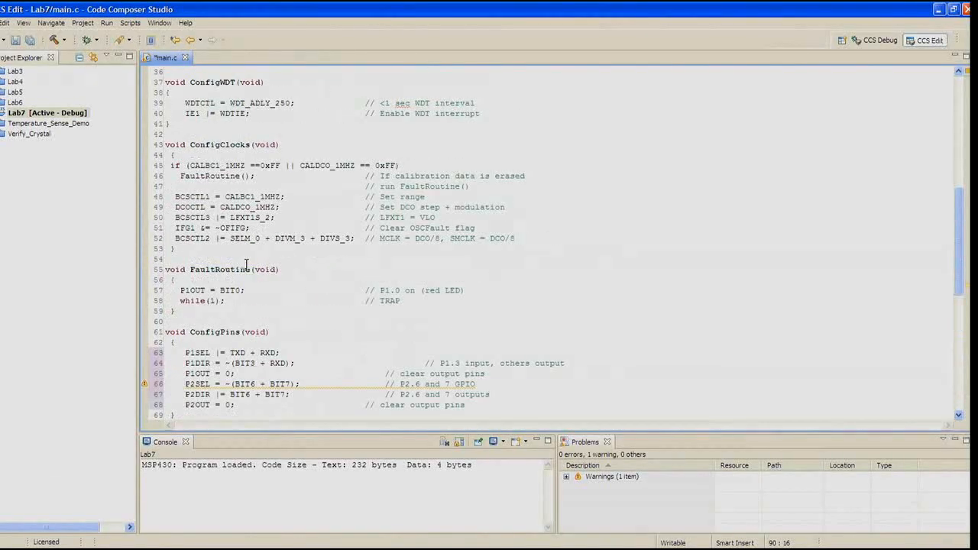
{"action": "scroll", "scroll_direction": "up", "scroll_amount": 3}
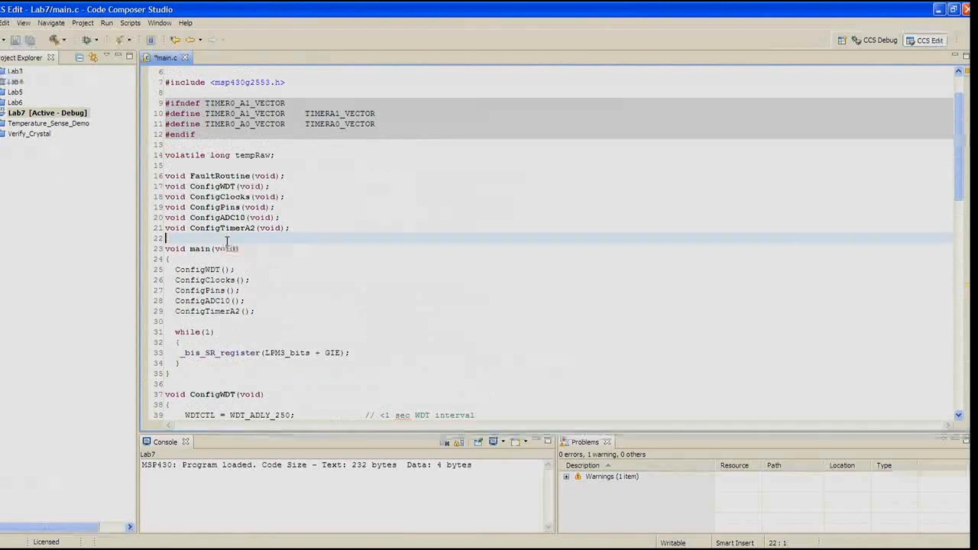
{"action": "type", "text": "void Transm"}
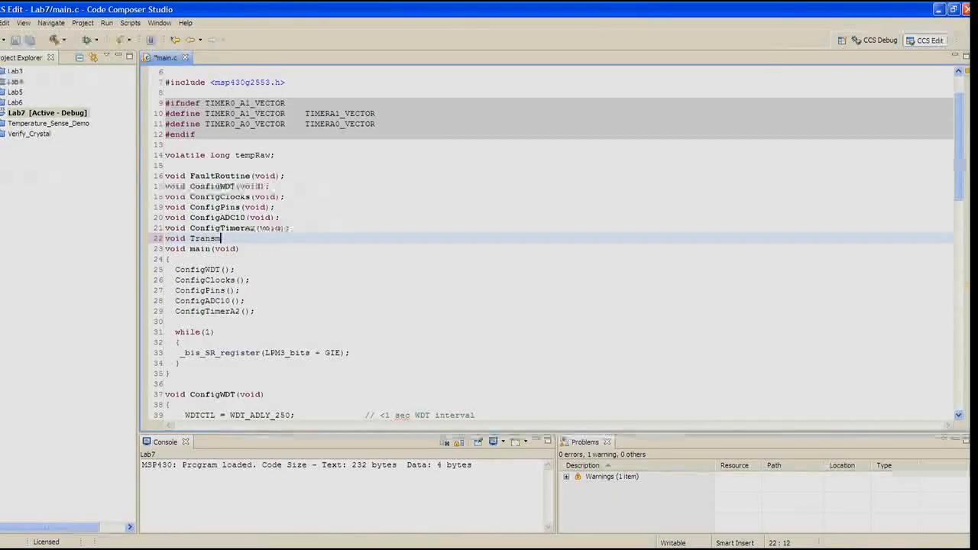
{"action": "type", "text": "it"}
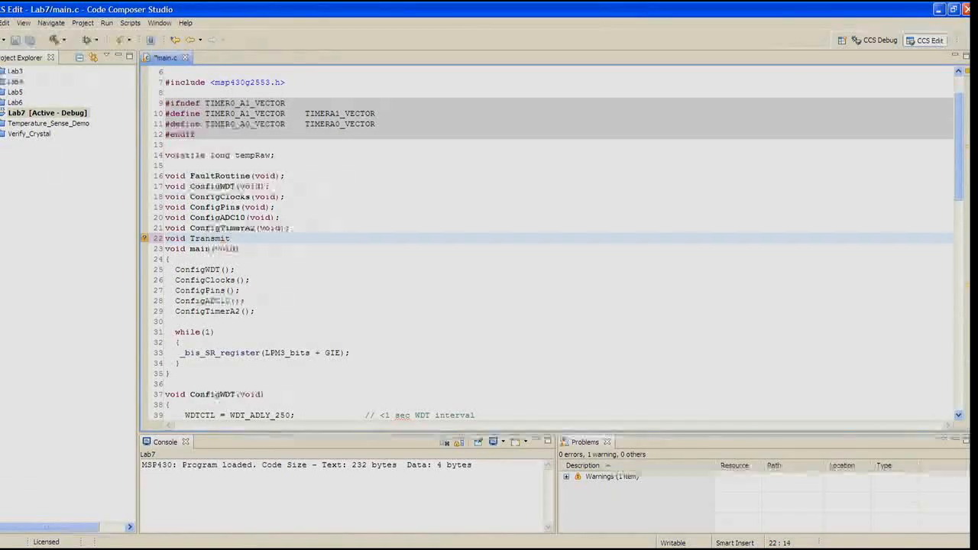
{"action": "key", "text": "Return"}
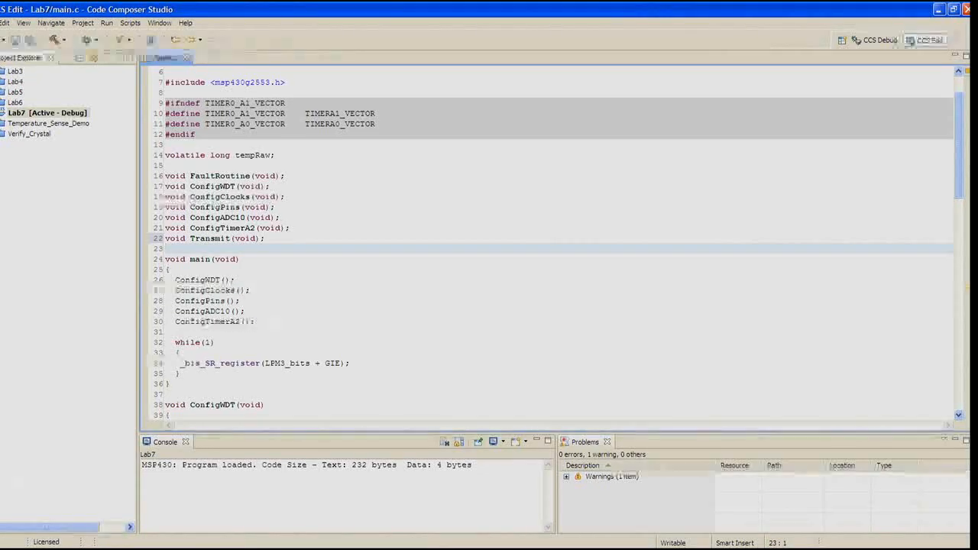
{"action": "mouse_move", "coordinate": [210, 238]}
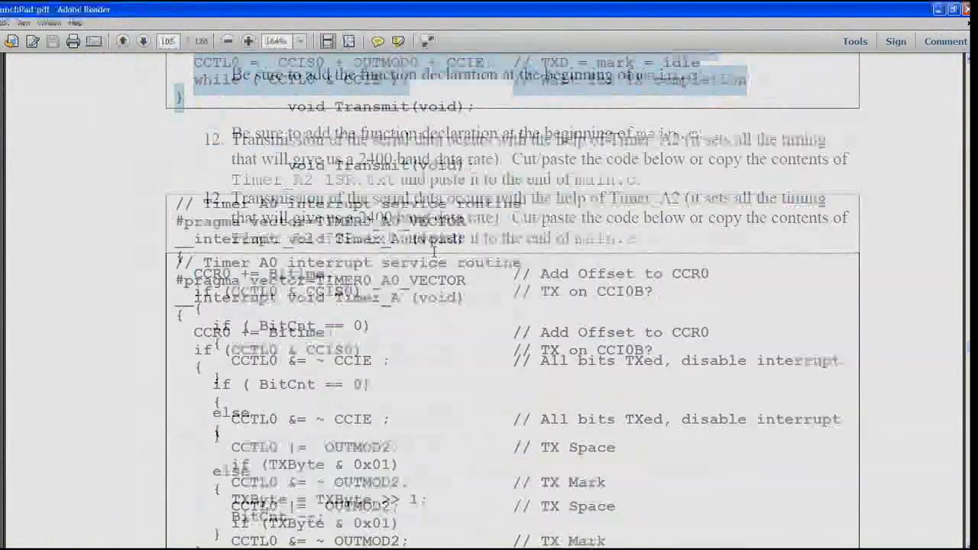
Scroll the lab manual to step 12's Timer A0 interrupt service routine code.
{"action": "scroll", "scroll_direction": "down", "scroll_amount": 3}
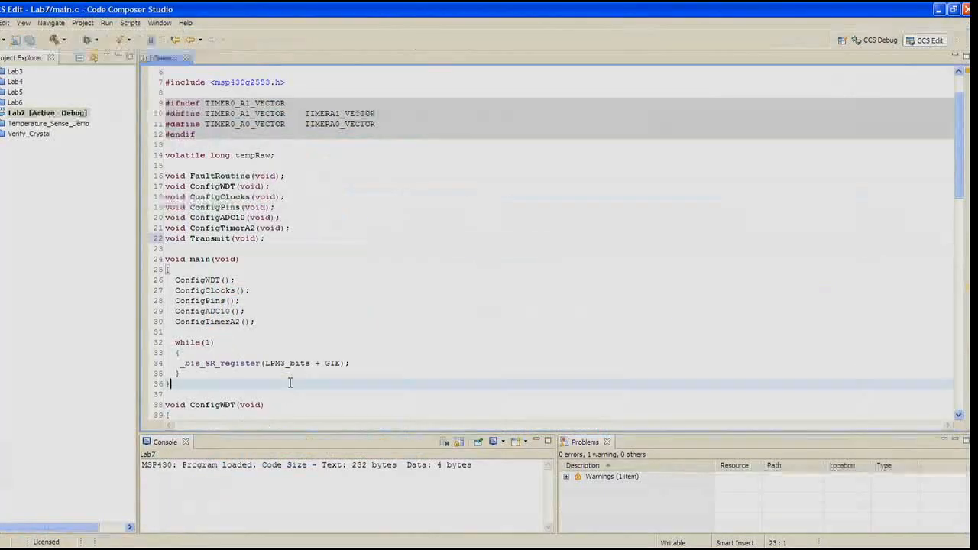
Place the Timer A0 interrupt routine after Transmit() in main.c and select the ConfigTimerA2 lines in the manual.
{"action": "scroll", "scroll_direction": "down", "scroll_amount": 3}
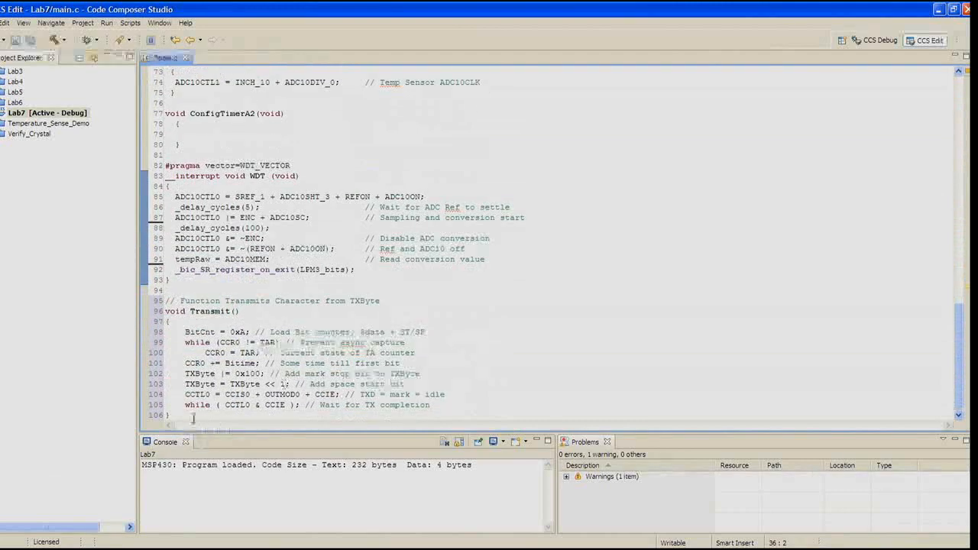
{"action": "scroll", "scroll_direction": "down", "scroll_amount": 3}
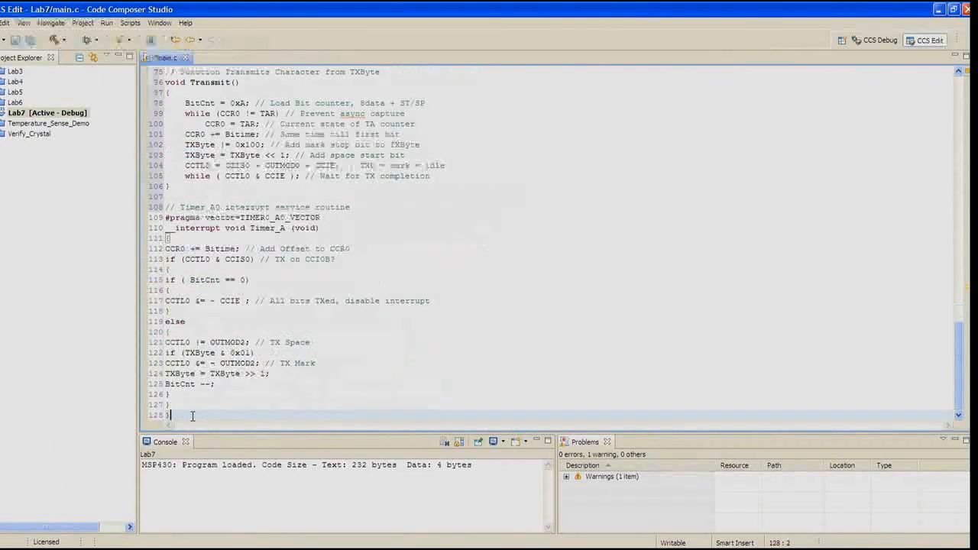
{"action": "scroll", "scroll_direction": "up", "scroll_amount": 3}
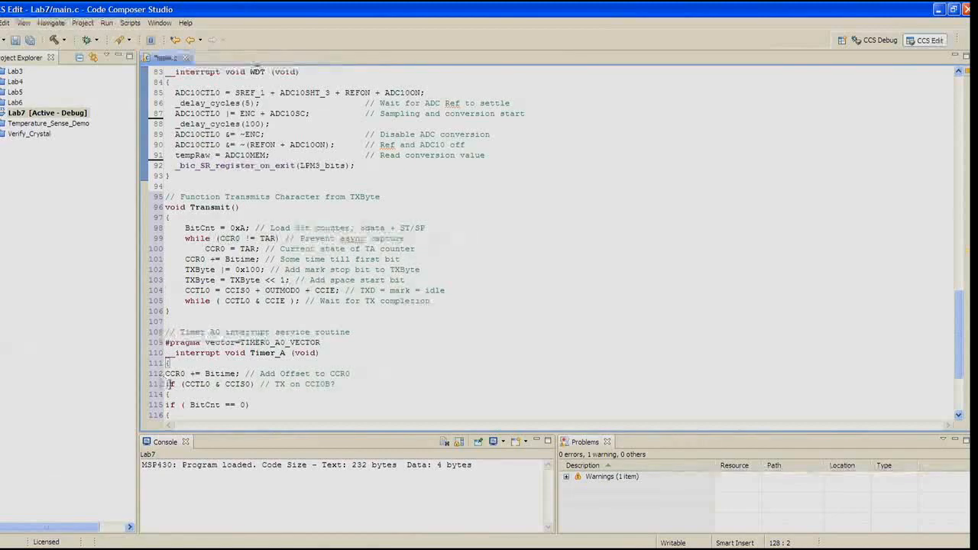
{"action": "scroll", "scroll_direction": "down", "scroll_amount": 3}
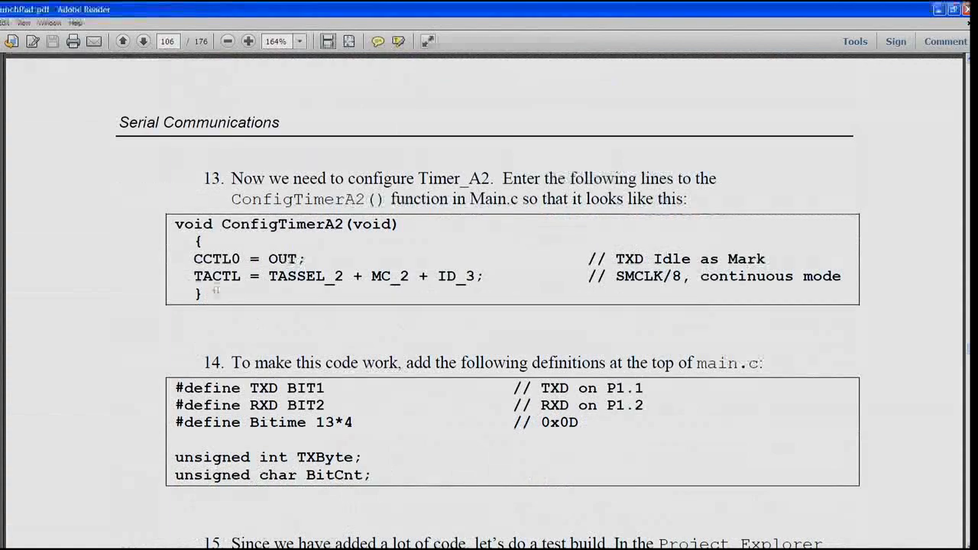
{"action": "left_click_drag", "start_coordinate": [193, 258], "coordinate": [841, 275]}
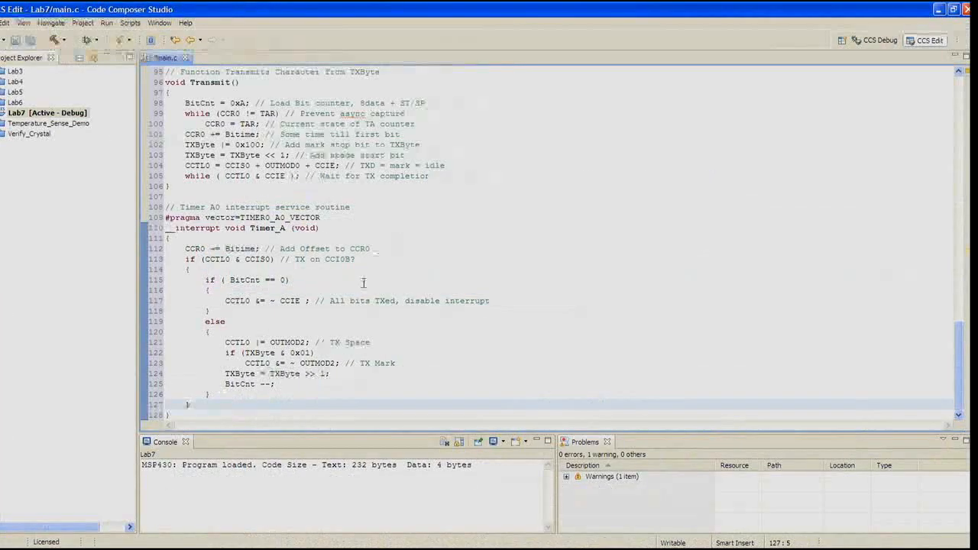
Add the TXD, RXD and Bitime #define lines at the top of main.c.
{"action": "scroll", "scroll_direction": "up", "scroll_amount": 3}
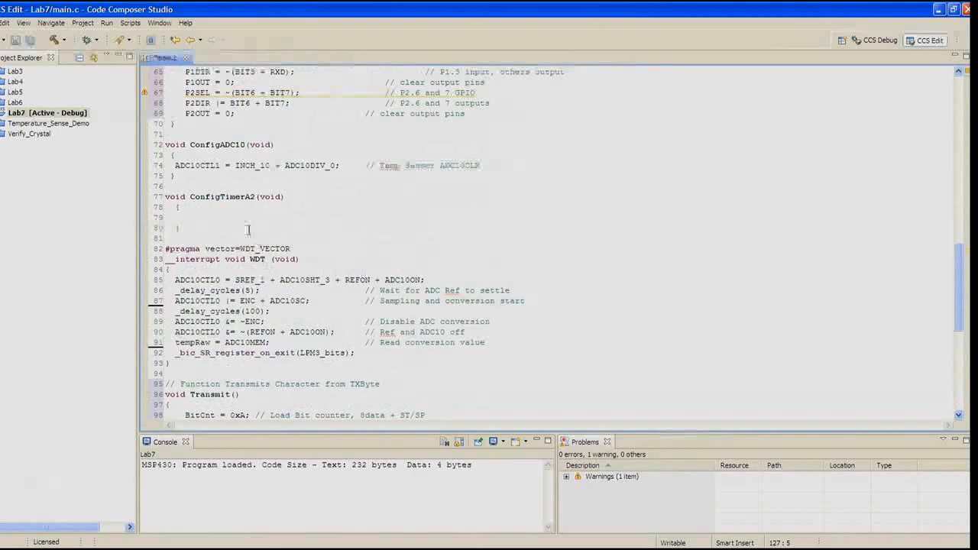
{"action": "left_click", "coordinate": [186, 217]}
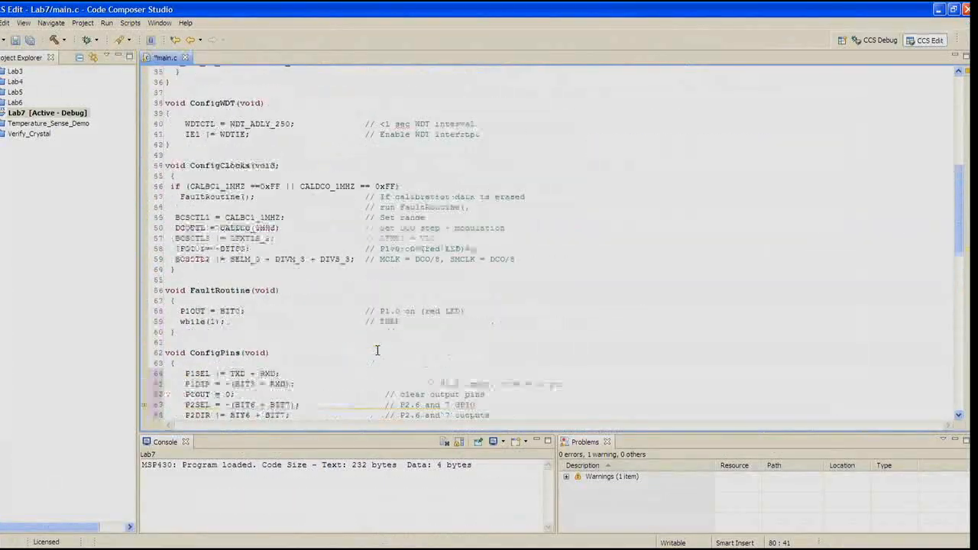
{"action": "scroll", "scroll_direction": "up", "scroll_amount": 3}
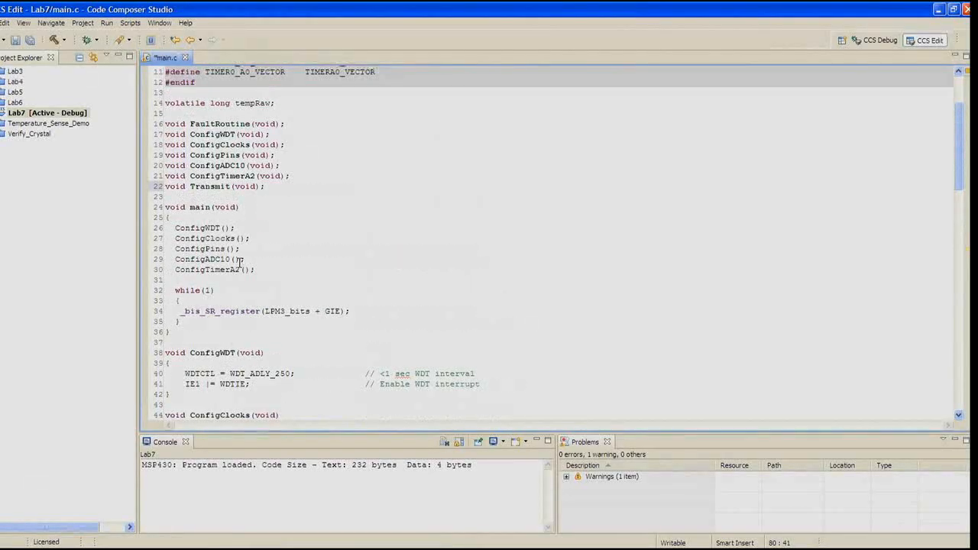
{"action": "scroll", "scroll_direction": "up", "scroll_amount": 3}
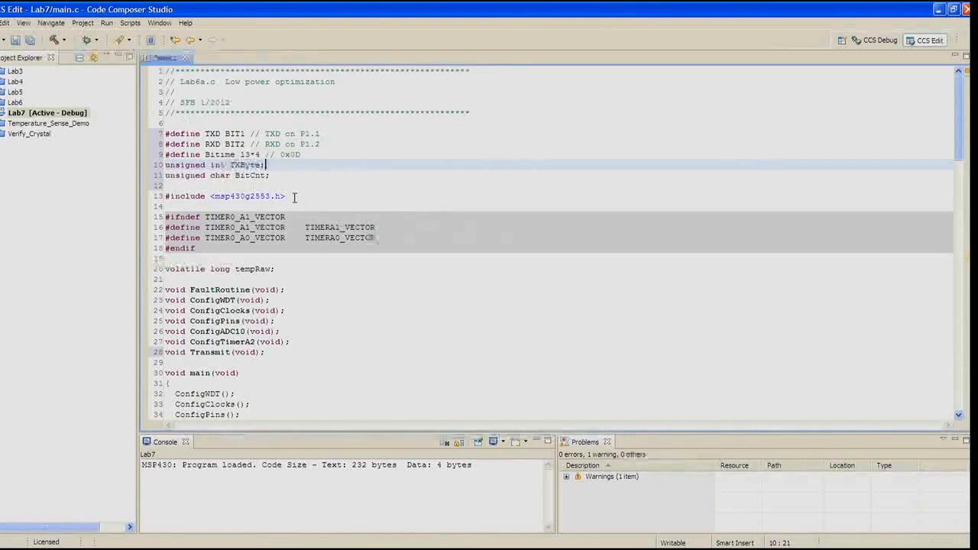
Move the 'unsigned int TXByte;' and BitCnt declarations below tempRaw.
{"action": "left_click_drag", "start_coordinate": [165, 165], "coordinate": [269, 174]}
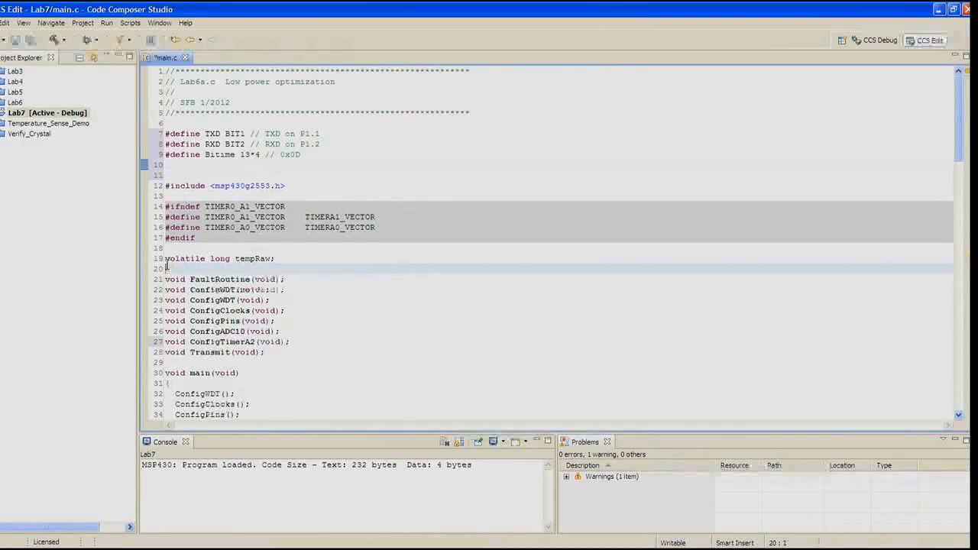
{"action": "type", "text": "unsigned int TXByte;"}
{"action": "type", "text": "unsigned char BitCnt;"}
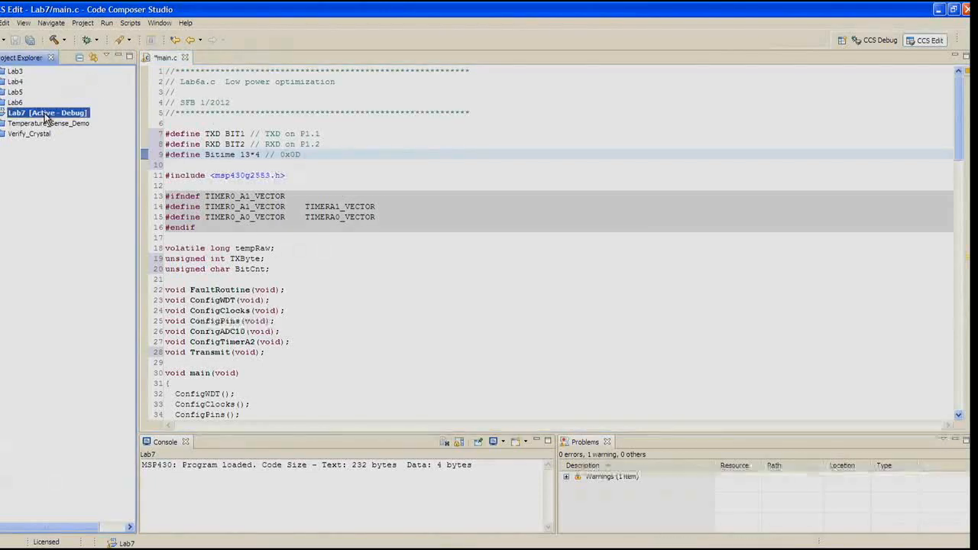
Build the whole Lab7 project, then build main.c alone to check for syntax errors.
{"action": "right_click", "coordinate": [48, 113]}
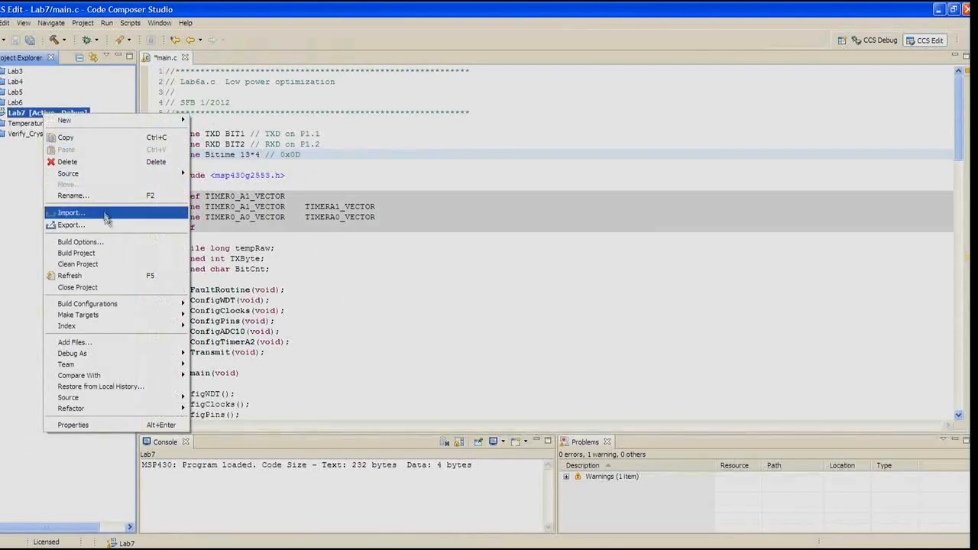
{"action": "mouse_move", "coordinate": [114, 254]}
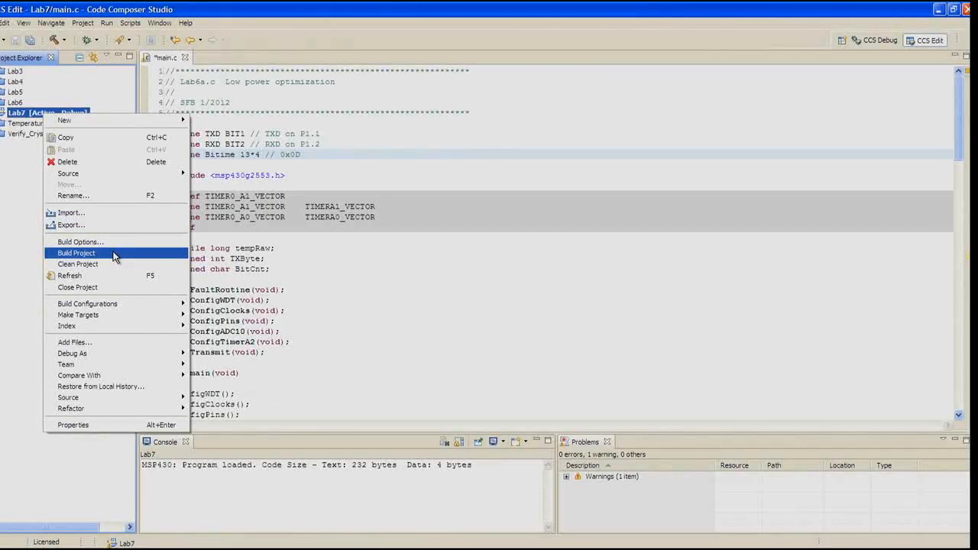
{"action": "left_click", "coordinate": [77, 254]}
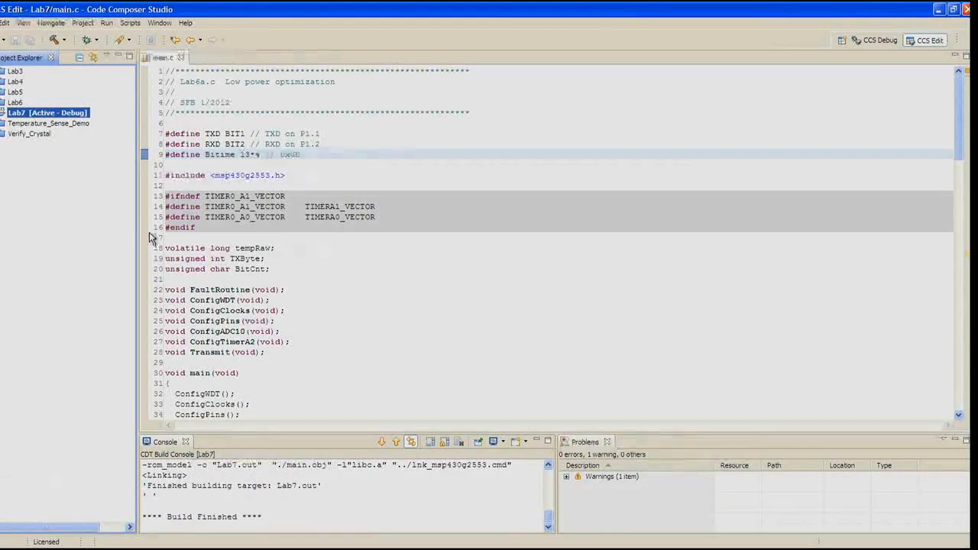
{"action": "left_click", "coordinate": [6, 113]}
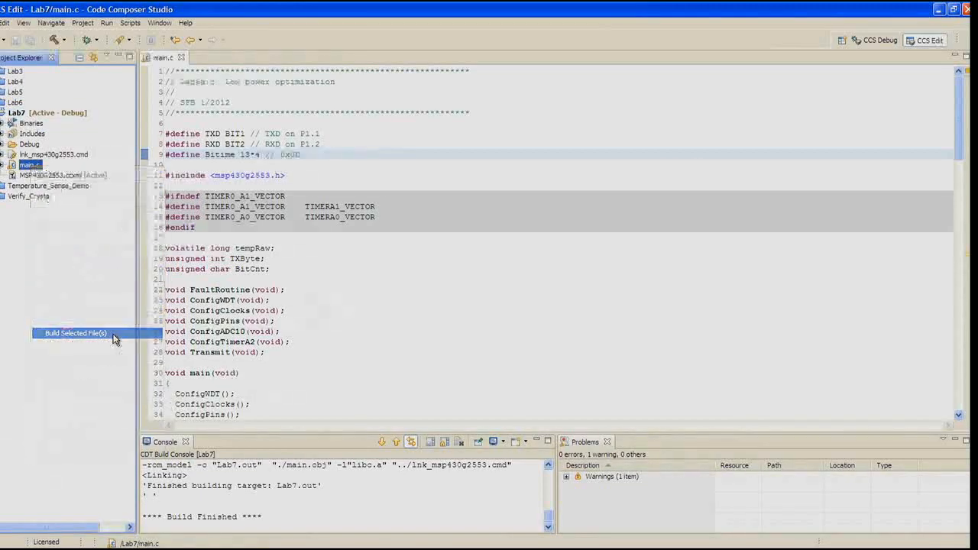
{"action": "left_click", "coordinate": [75, 333]}
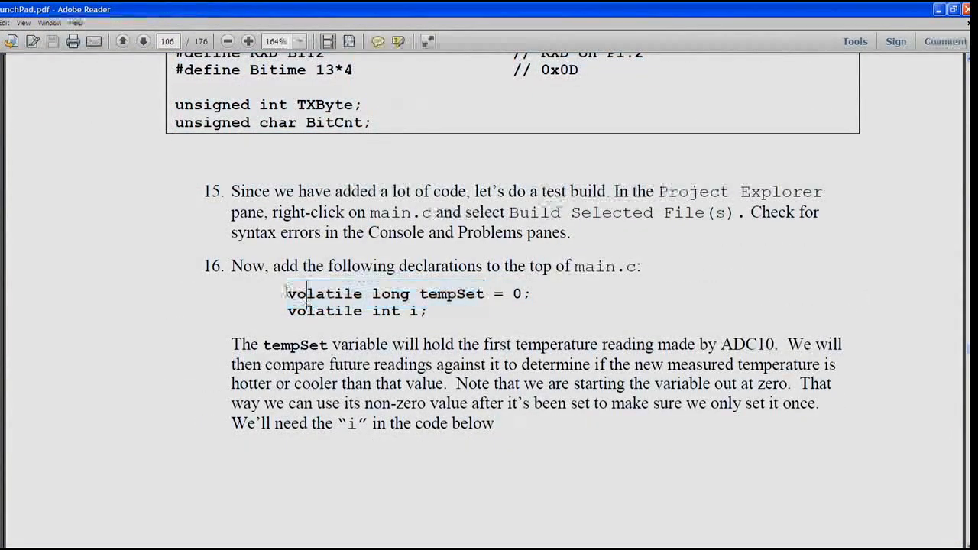
Declare 'volatile long tempSet = 0;' near the top of main.c from the manual's step 16.
{"action": "left_click_drag", "start_coordinate": [287, 294], "coordinate": [428, 312]}
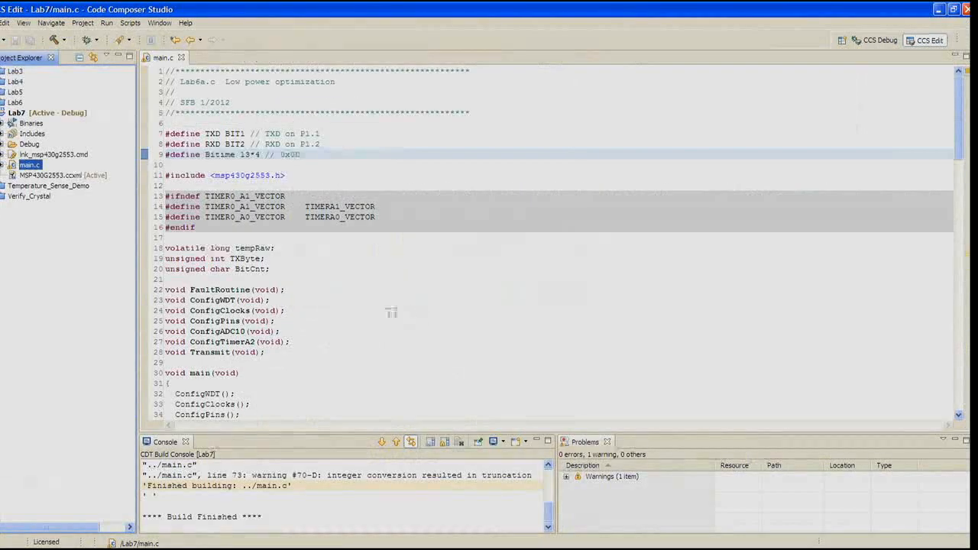
{"action": "mouse_move", "coordinate": [212, 254]}
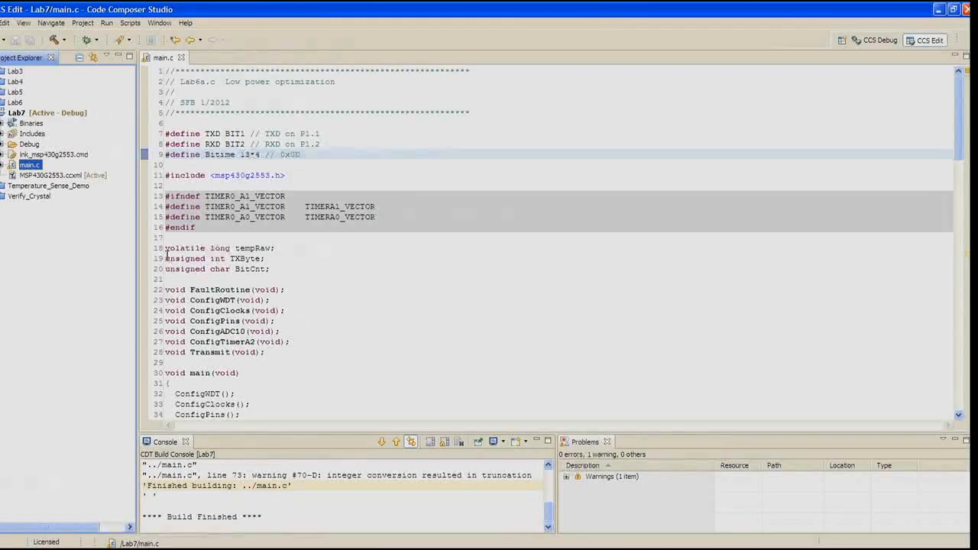
{"action": "type", "text": "volatile long tempSet = 0;"}
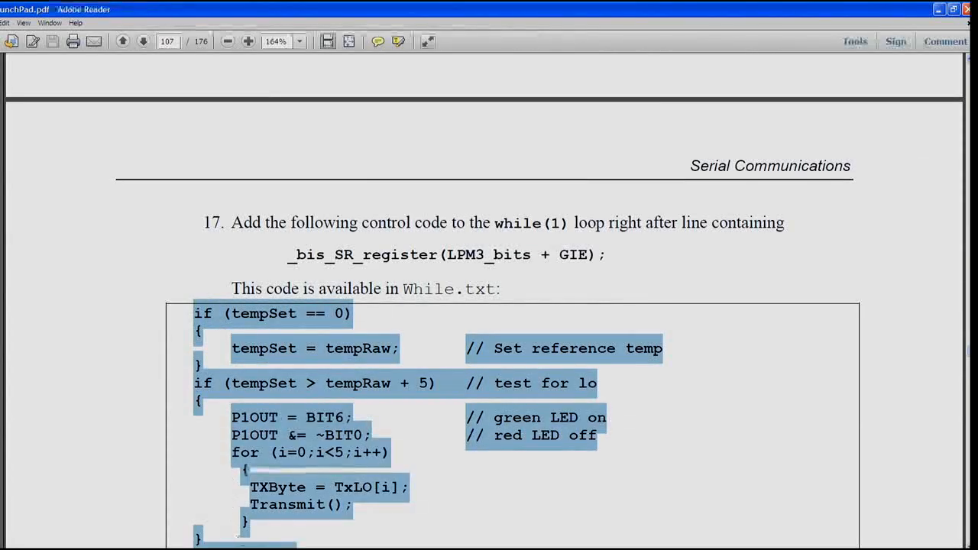
Scroll through the manual's While.txt temperature test code listing to select it in full.
{"action": "scroll", "scroll_direction": "down", "scroll_amount": 3}
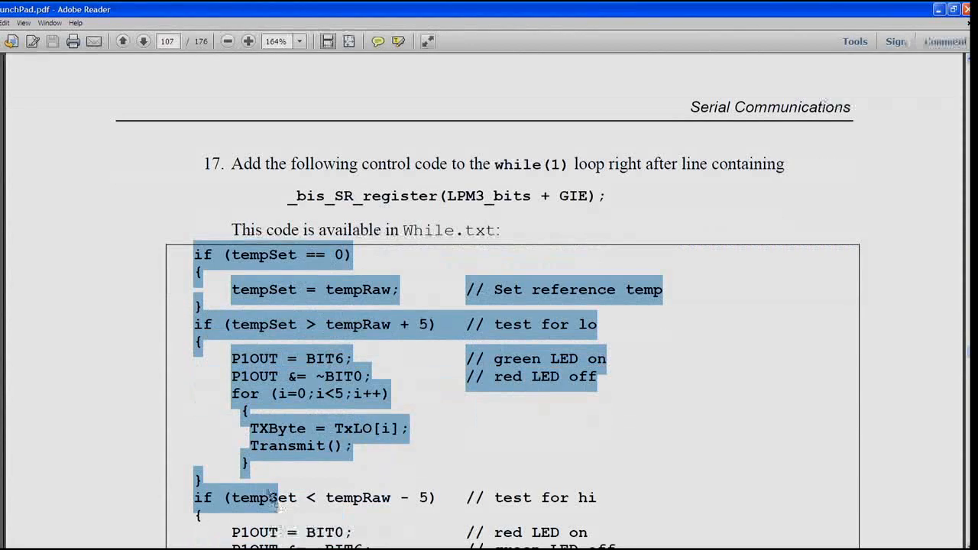
{"action": "scroll", "scroll_direction": "down", "scroll_amount": 3}
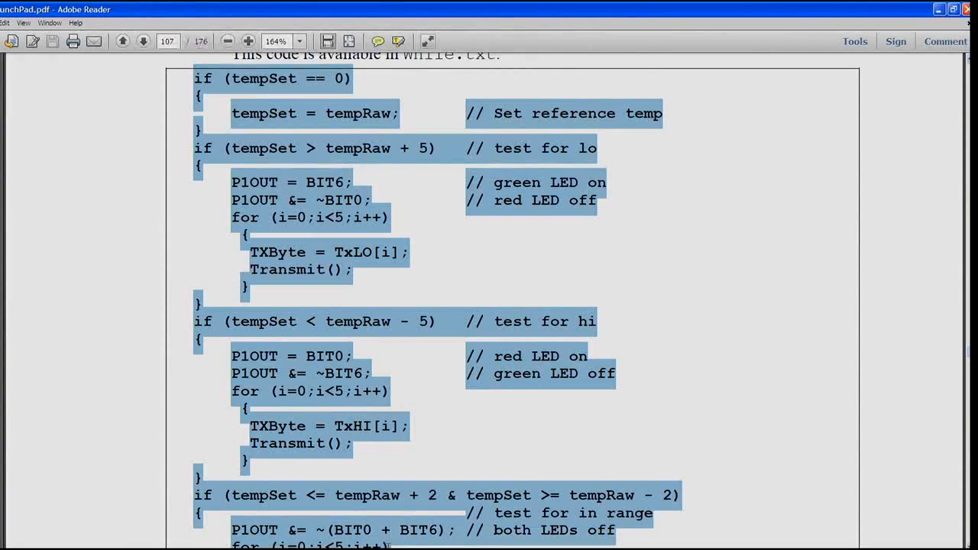
{"action": "scroll", "scroll_direction": "down", "scroll_amount": 3}
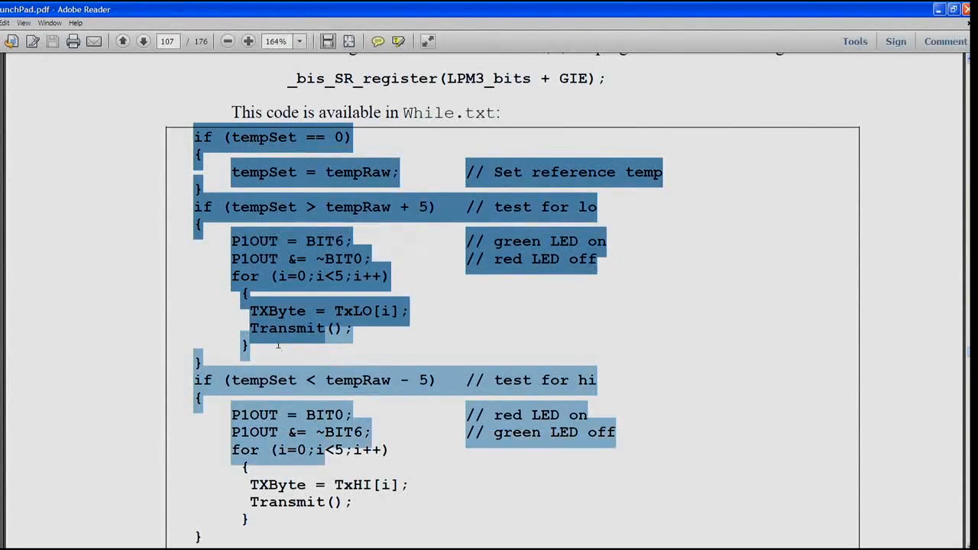
{"action": "scroll", "scroll_direction": "down", "scroll_amount": 3}
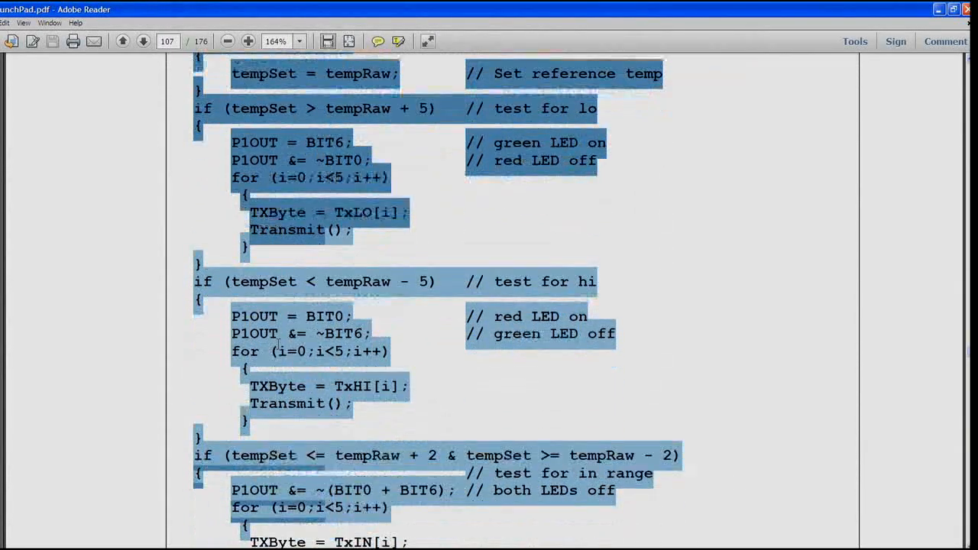
{"action": "scroll", "scroll_direction": "down", "scroll_amount": 3}
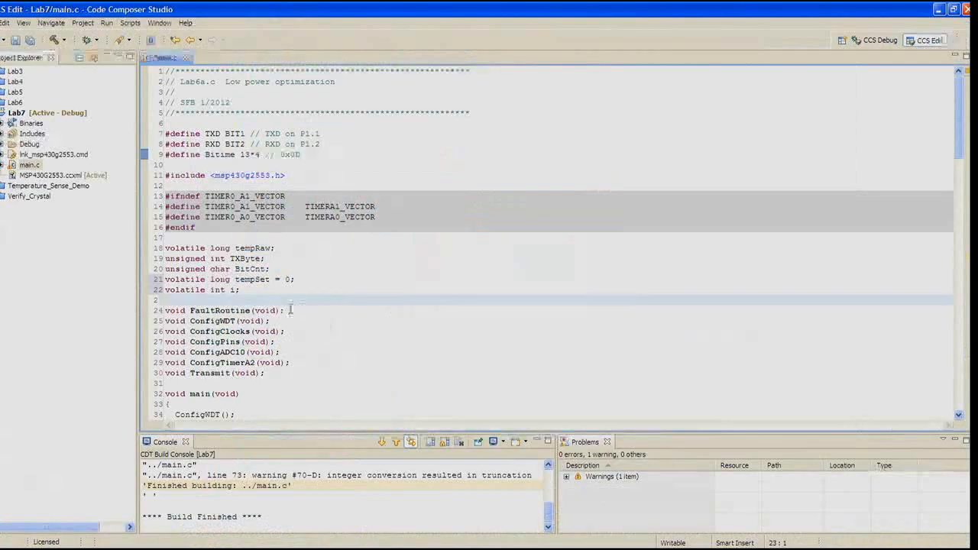
Tidy the indentation of the pasted for loop and the LO and HI transmit blocks in the while loop.
{"action": "scroll", "scroll_direction": "down", "scroll_amount": 3}
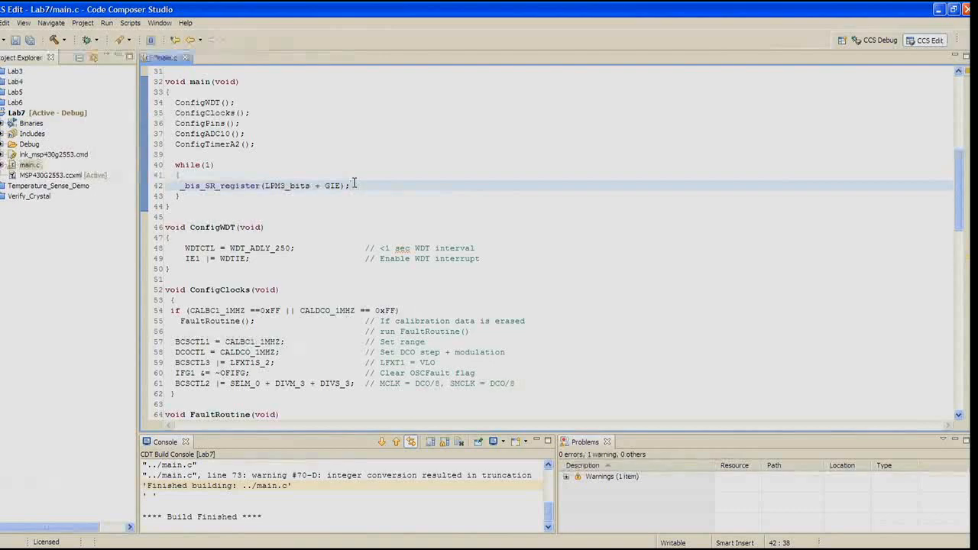
{"action": "scroll", "scroll_direction": "down", "scroll_amount": 3}
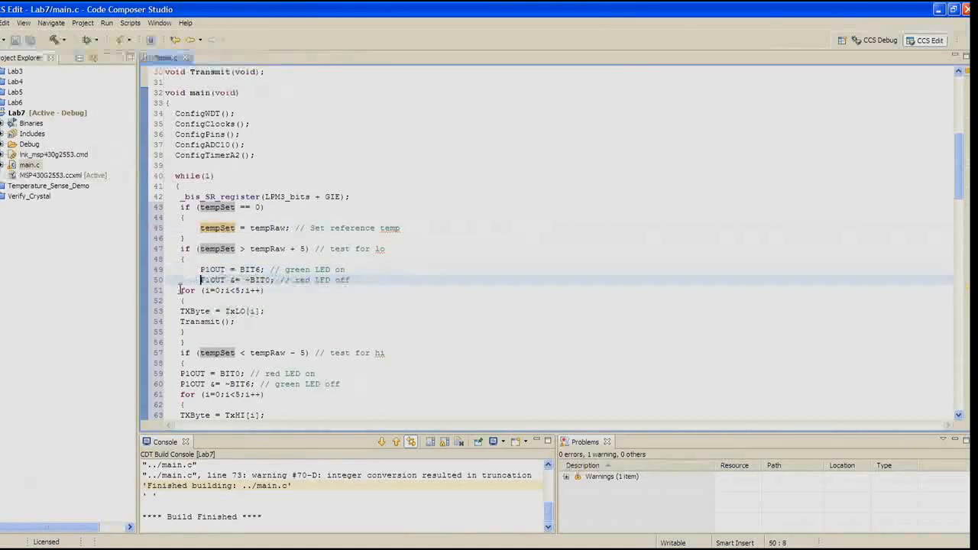
{"action": "left_click", "coordinate": [180, 299]}
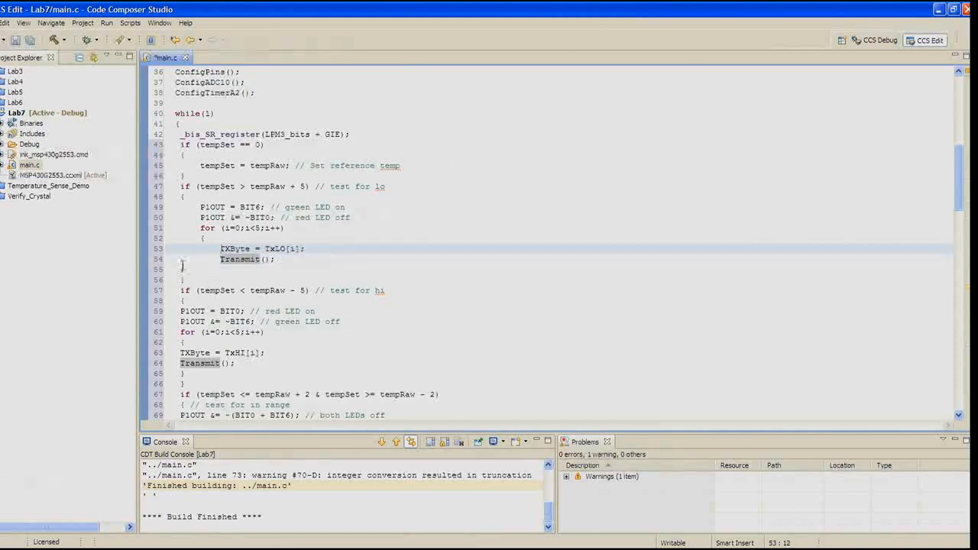
{"action": "left_click", "coordinate": [182, 280]}
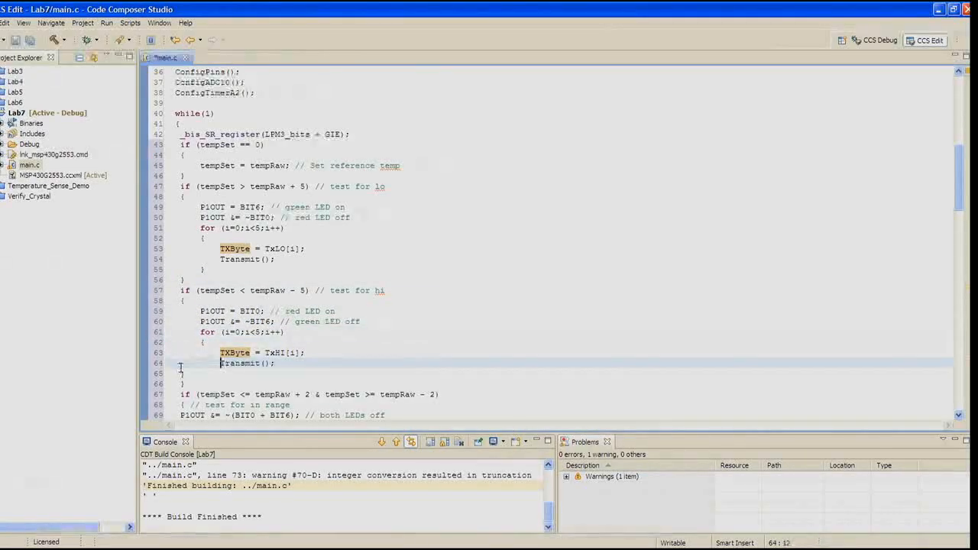
{"action": "scroll", "scroll_direction": "down", "scroll_amount": 3}
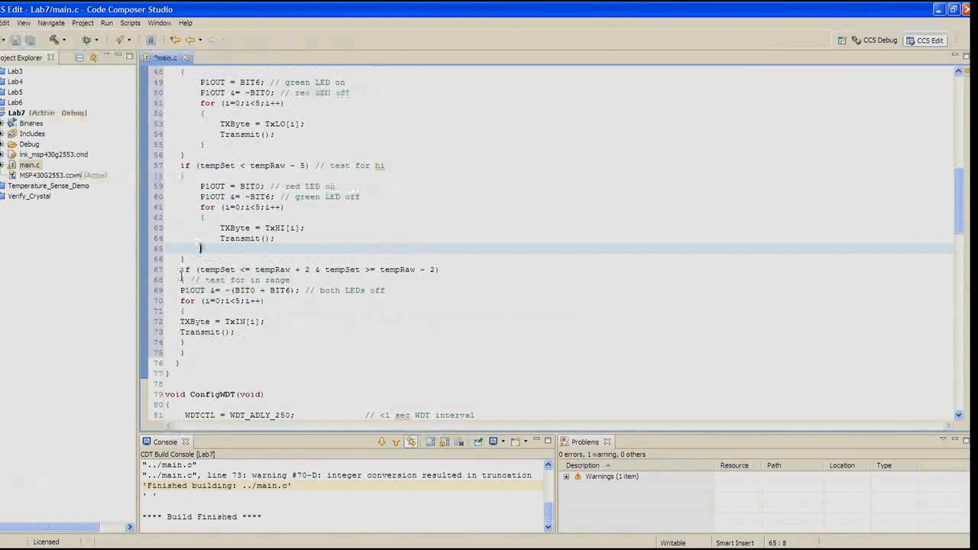
{"action": "left_click", "coordinate": [180, 299]}
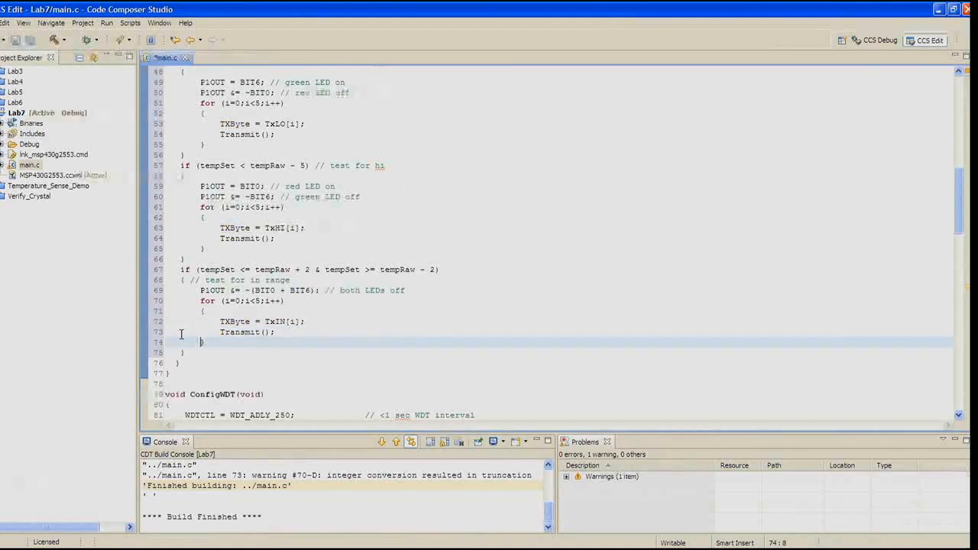
{"action": "scroll", "scroll_direction": "up", "scroll_amount": 3}
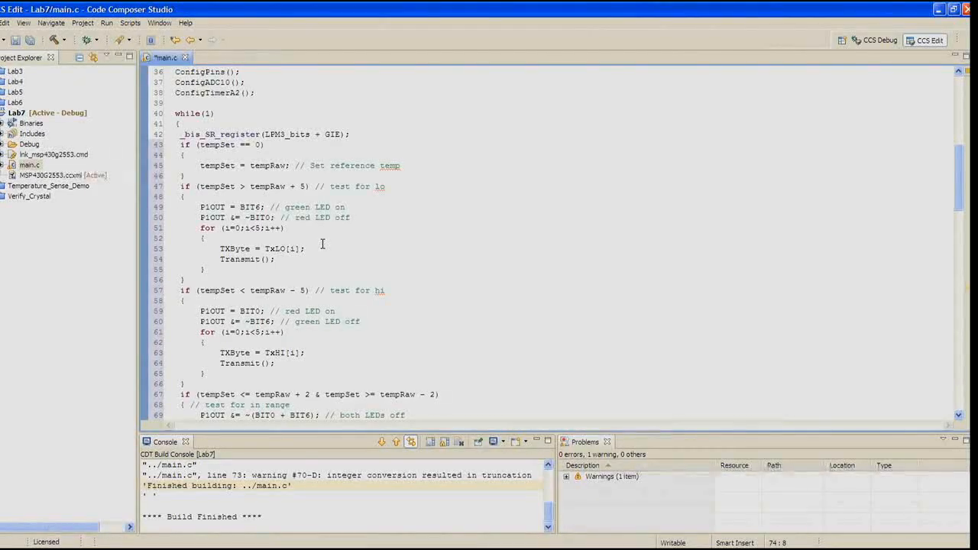
{"action": "mouse_move", "coordinate": [513, 230]}
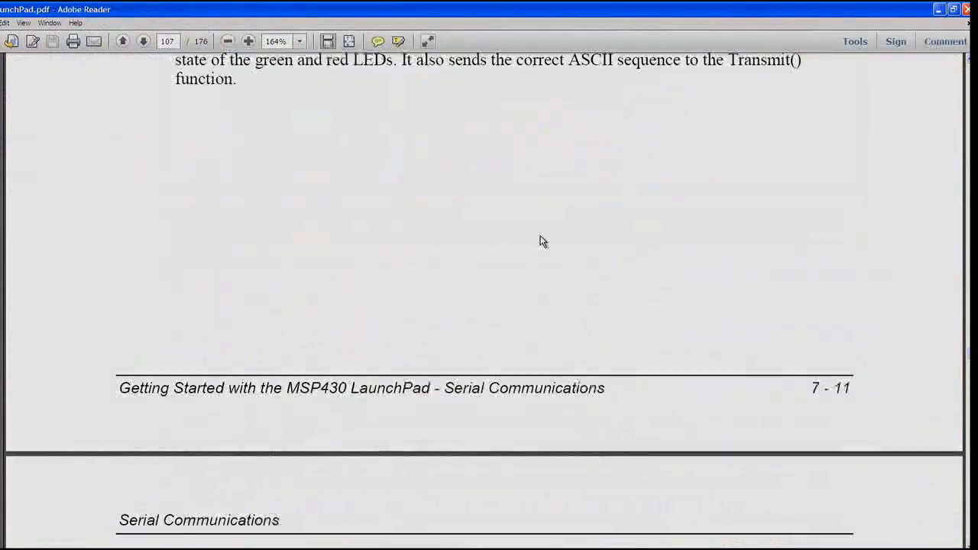
Read page 108's TxHI, TxLO and TxIN arrays and the Test the Code steps.
{"action": "scroll", "scroll_direction": "down", "scroll_amount": 3}
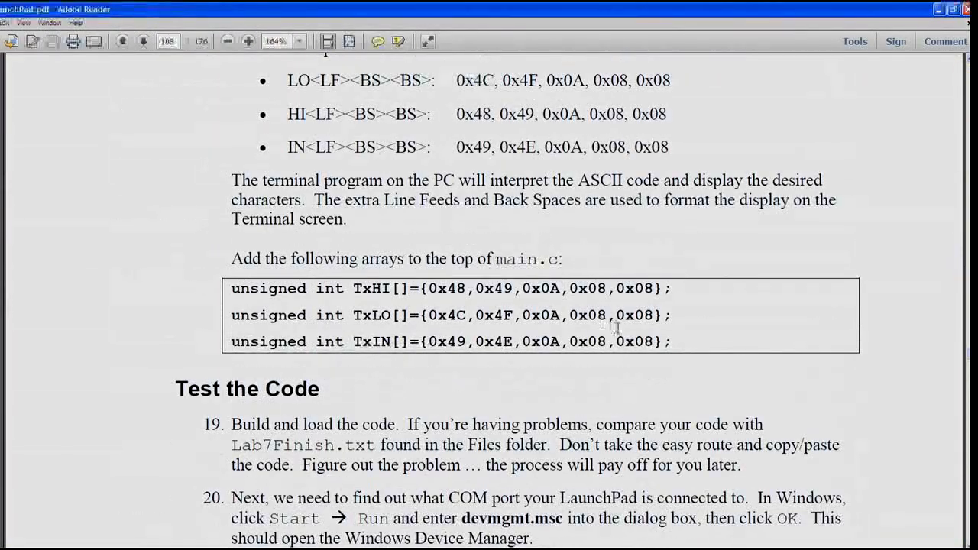
{"action": "left_click_drag", "start_coordinate": [318, 288], "coordinate": [673, 343]}
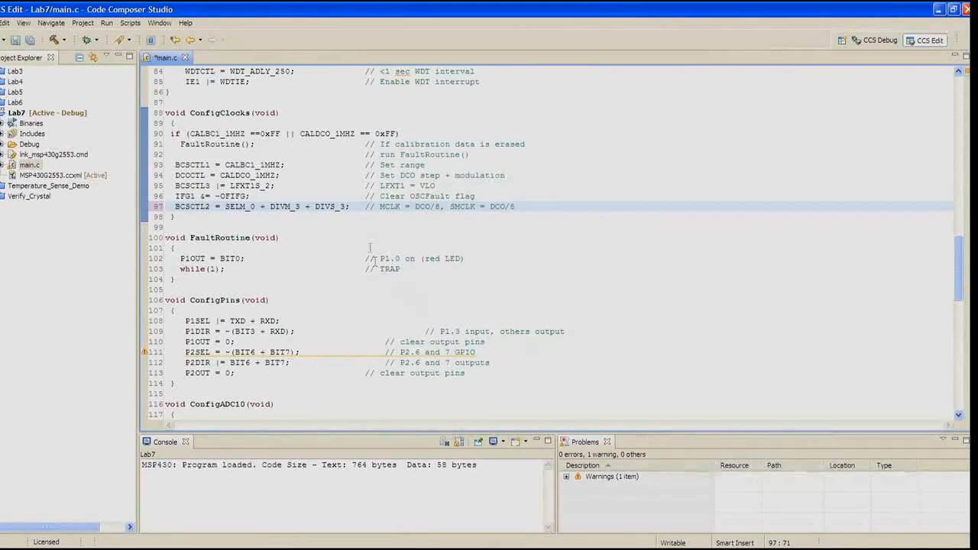
Launch a fresh Lab7 debug session, ending the existing one, halted at main.
{"action": "left_click", "coordinate": [269, 206]}
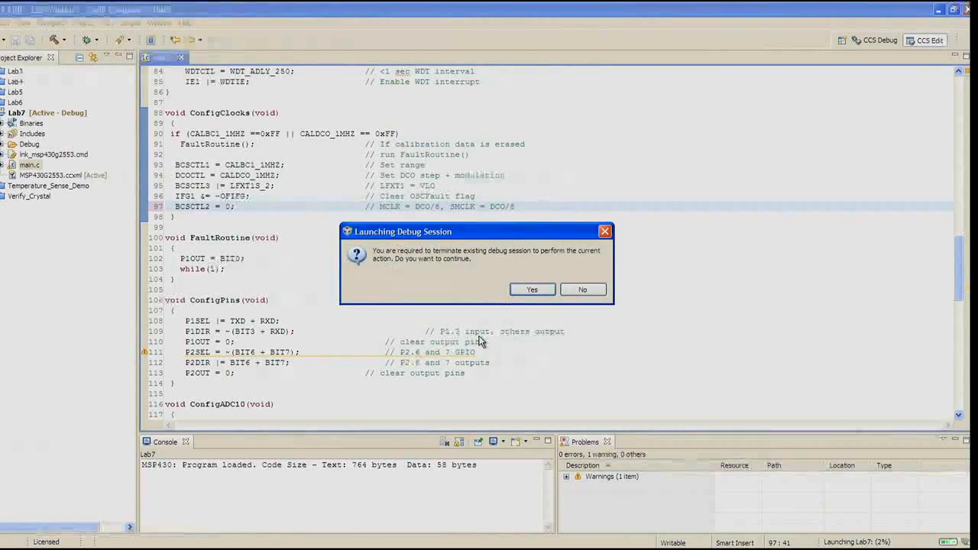
{"action": "left_click", "coordinate": [532, 288]}
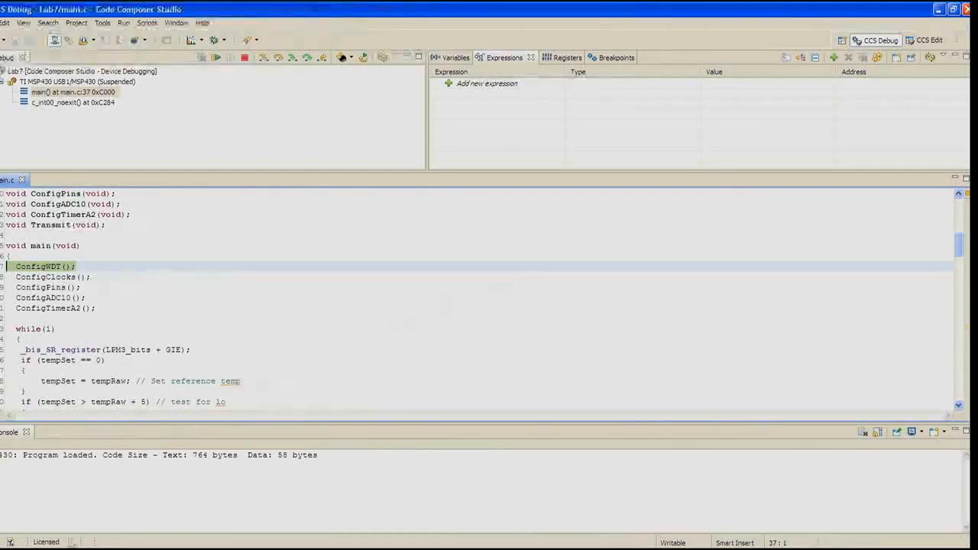
Launch Device Manager via Start > Run with devmgmt.msc.
{"action": "left_click", "coordinate": [12, 542]}
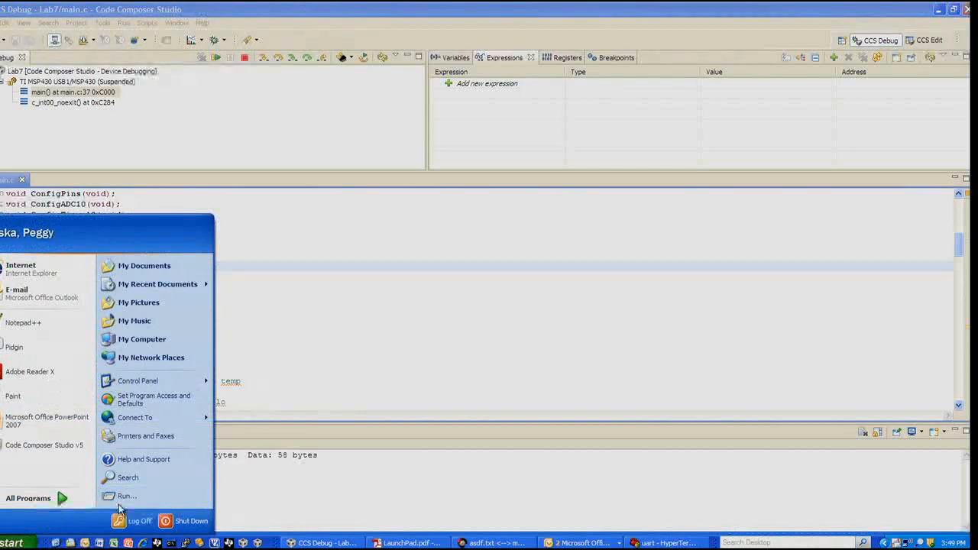
{"action": "left_click", "coordinate": [127, 495]}
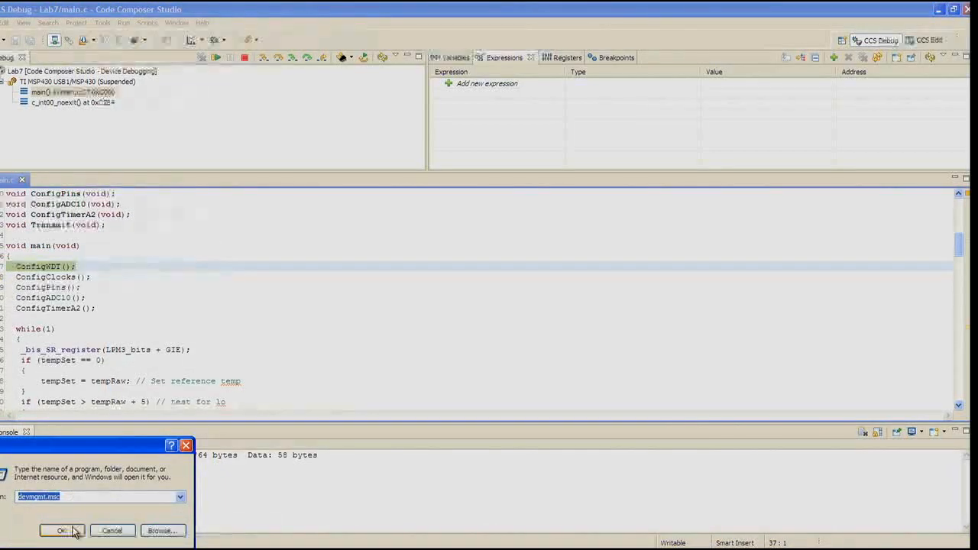
{"action": "left_click", "coordinate": [63, 530]}
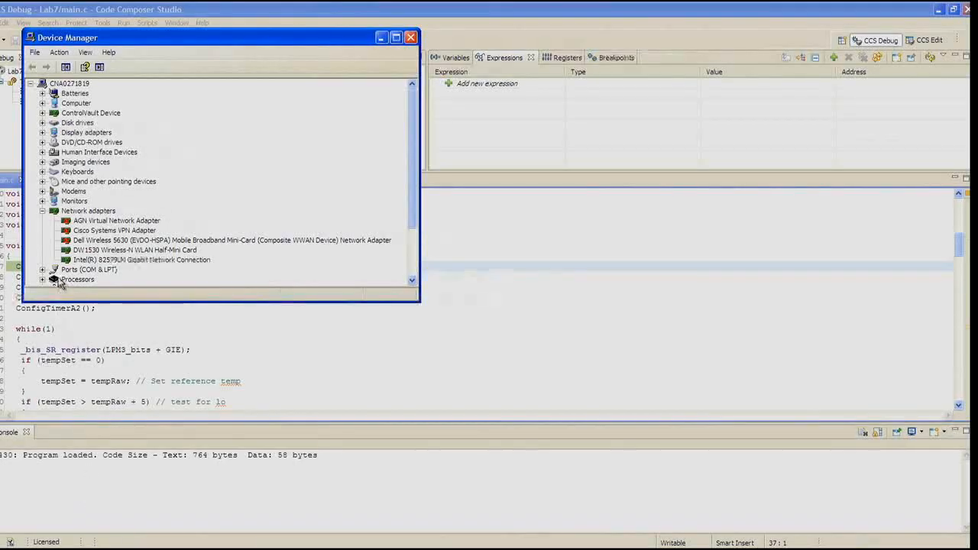
Find the MSP430 Application UART on COM22 under Ports, then close Device Manager.
{"action": "left_click", "coordinate": [43, 269]}
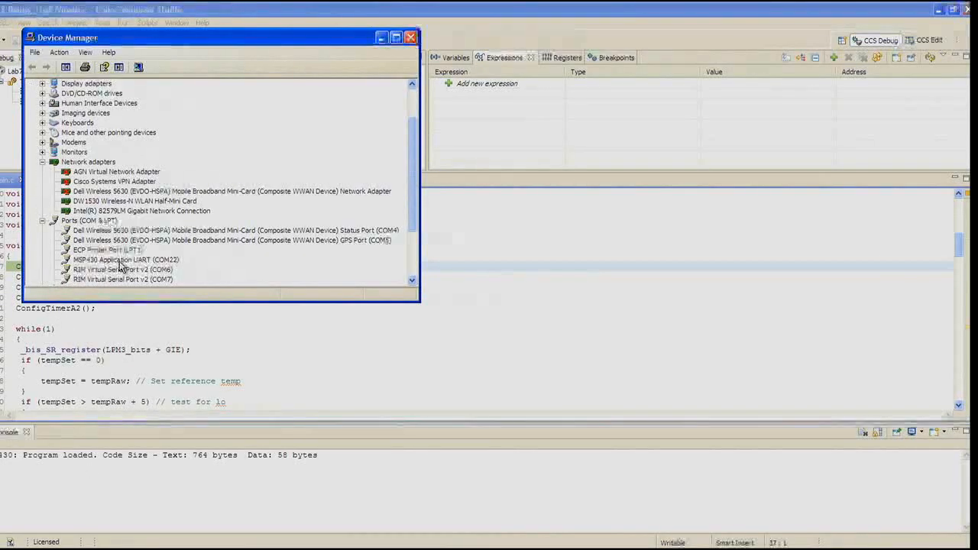
{"action": "left_click", "coordinate": [125, 259]}
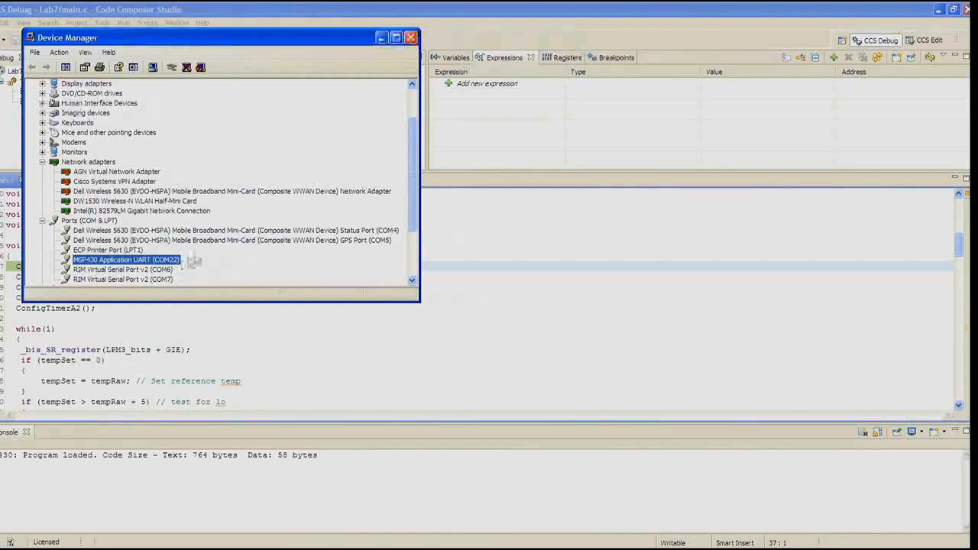
{"action": "left_click", "coordinate": [411, 37]}
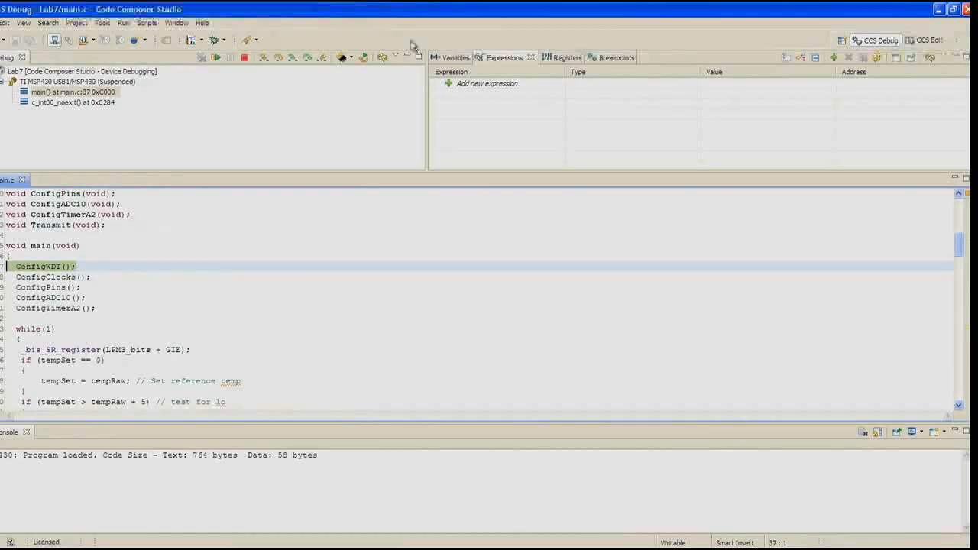
Close Device Manager and resume so the Lab7 program runs on the LaunchPad.
{"action": "left_click", "coordinate": [217, 58]}
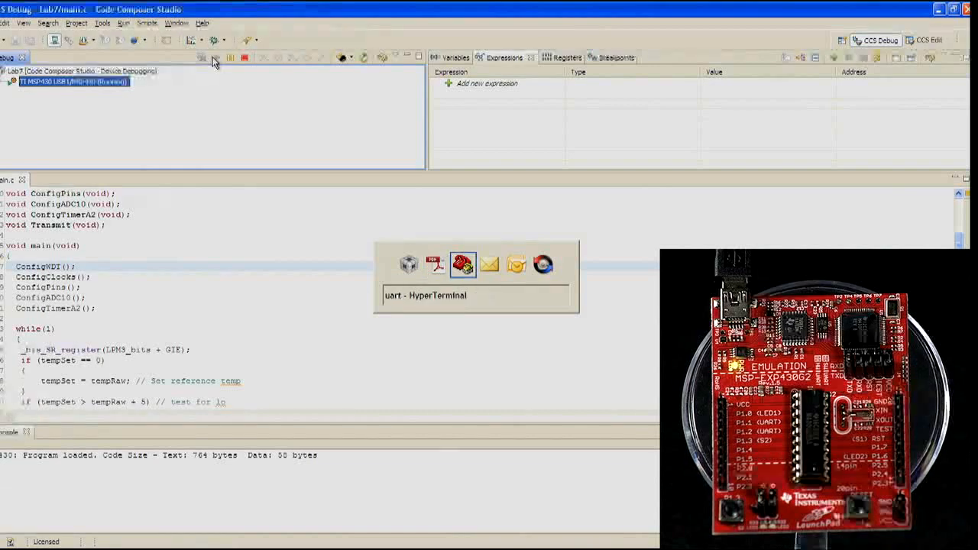
{"action": "left_click", "coordinate": [462, 265]}
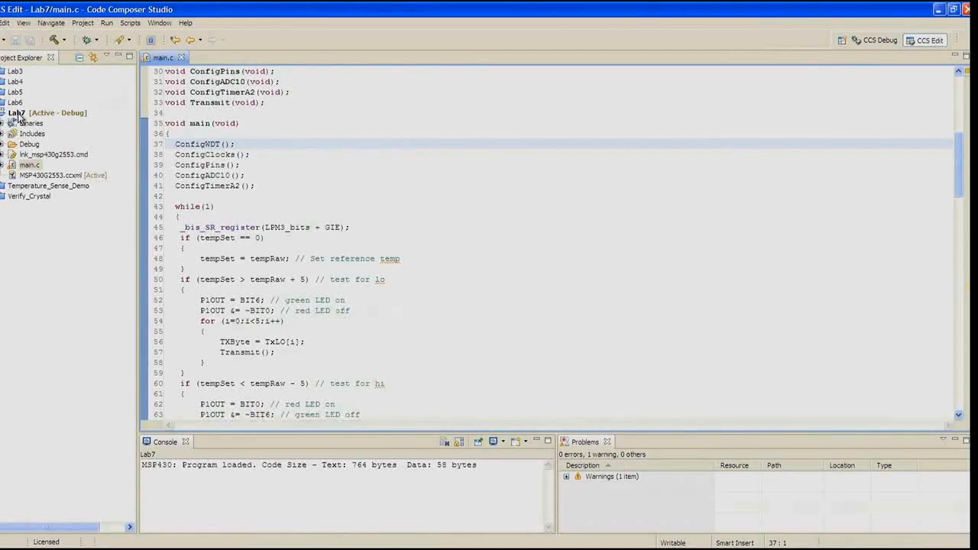
Close the Lab7 project from its Project Explorer context menu.
{"action": "right_click", "coordinate": [16, 113]}
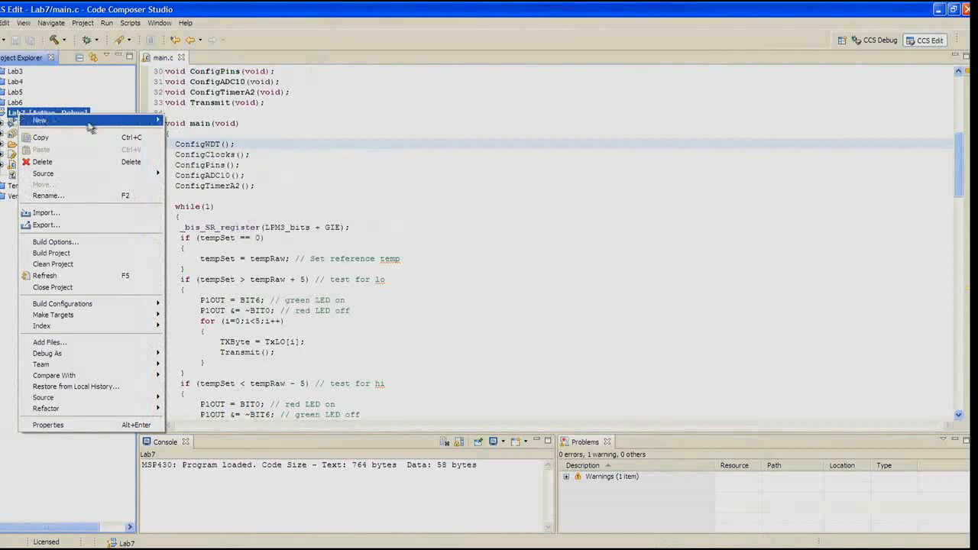
{"action": "mouse_move", "coordinate": [44, 275]}
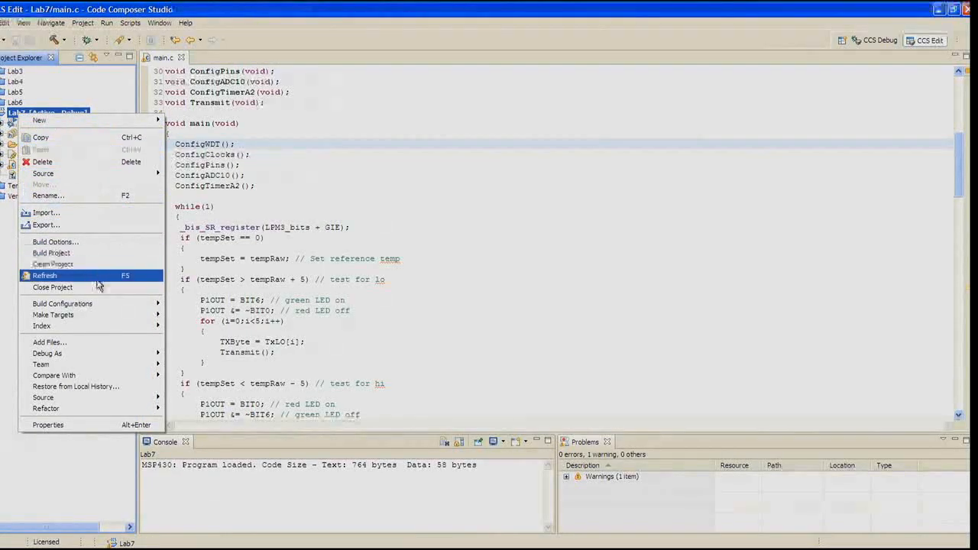
{"action": "left_click", "coordinate": [52, 288]}
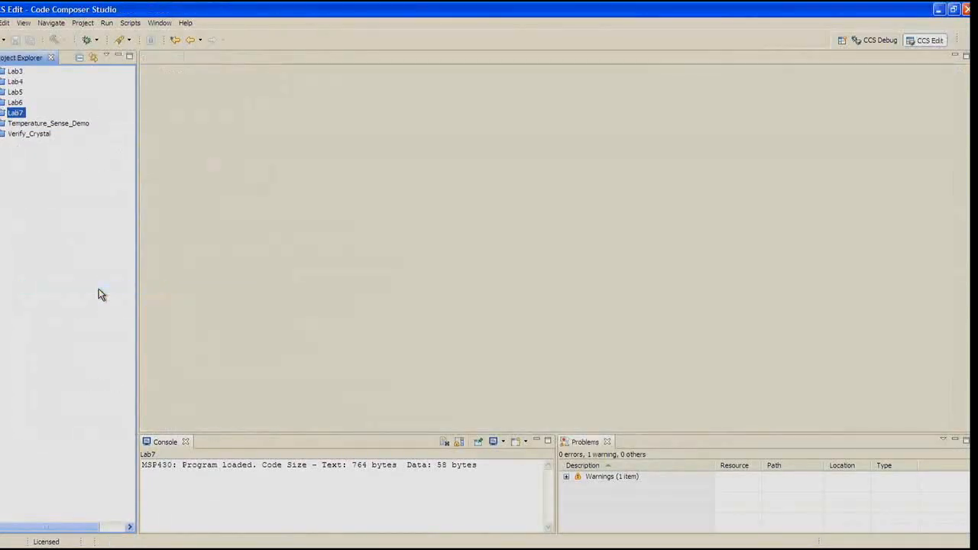